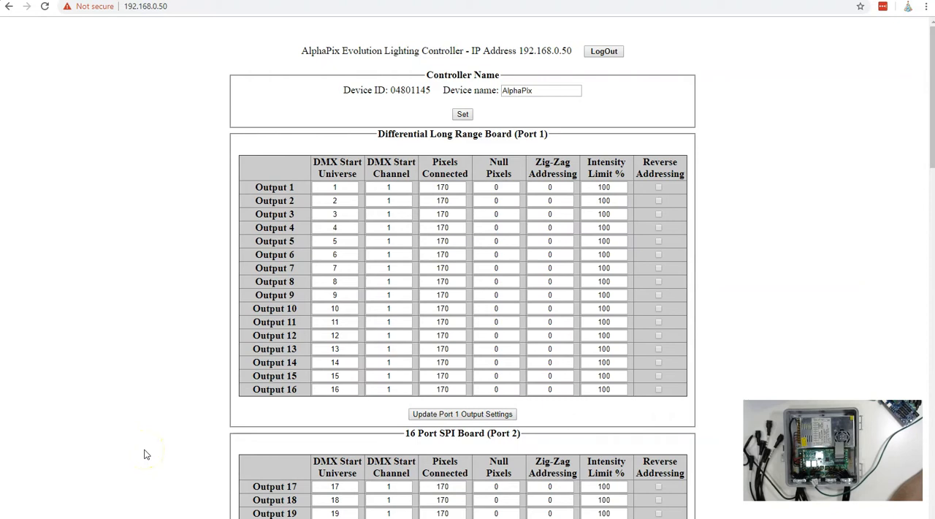
pyautogui.moveTo(190, 203)
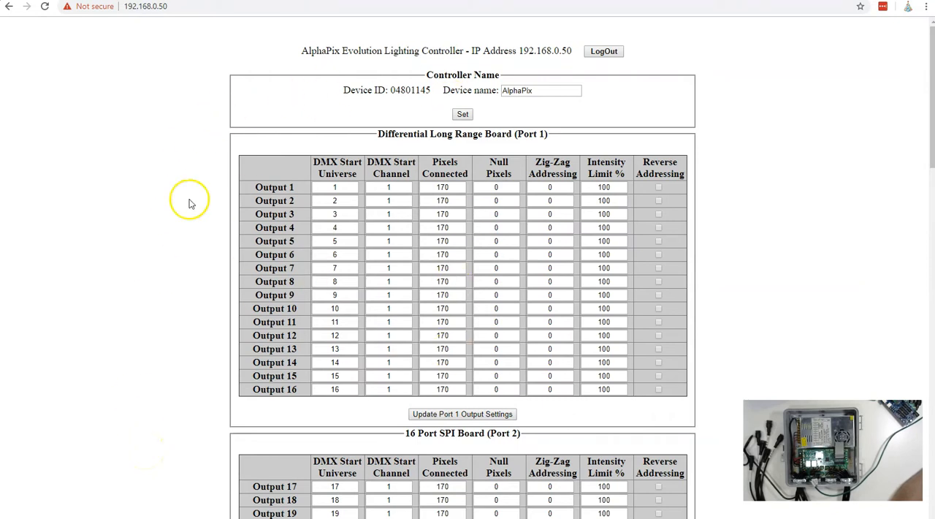
# Select the controller's current IP address, 192.168.0.50, in the page heading.
pyautogui.doubleClick(547, 50)
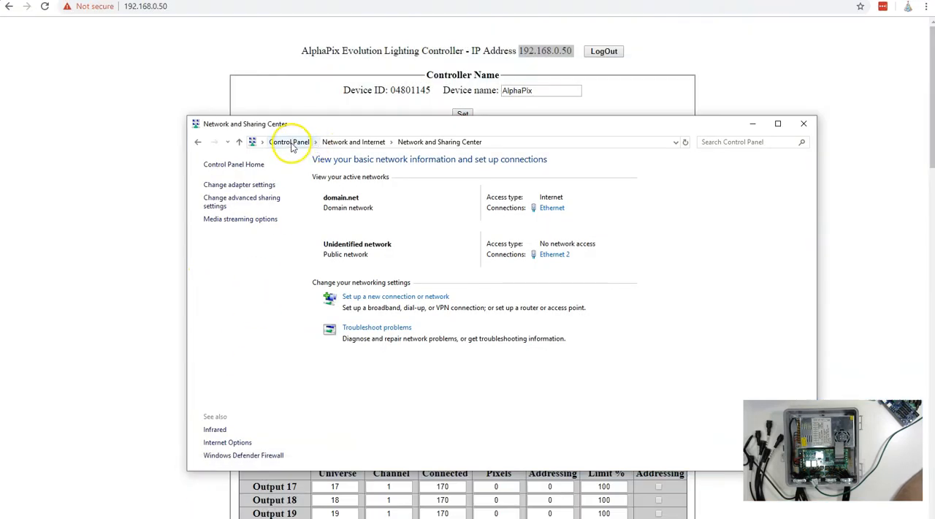
pyautogui.click(290, 142)
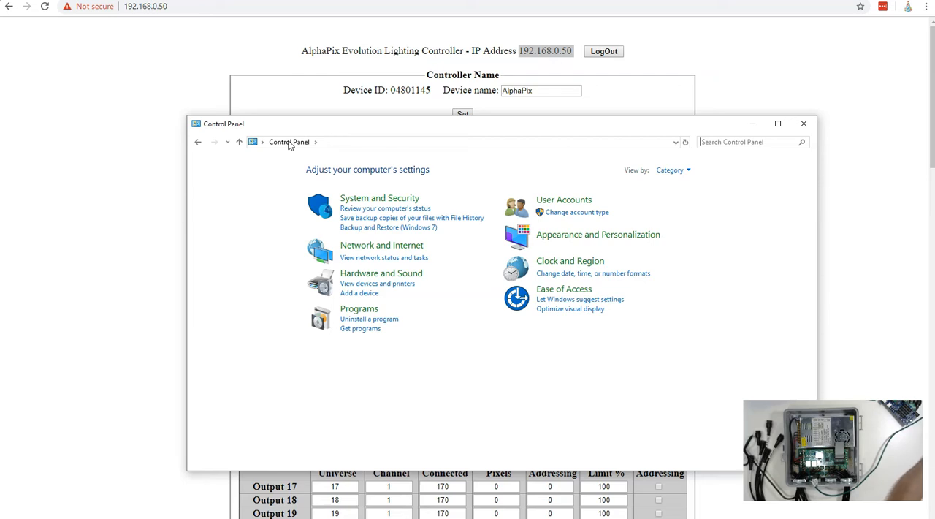
pyautogui.moveTo(320, 128)
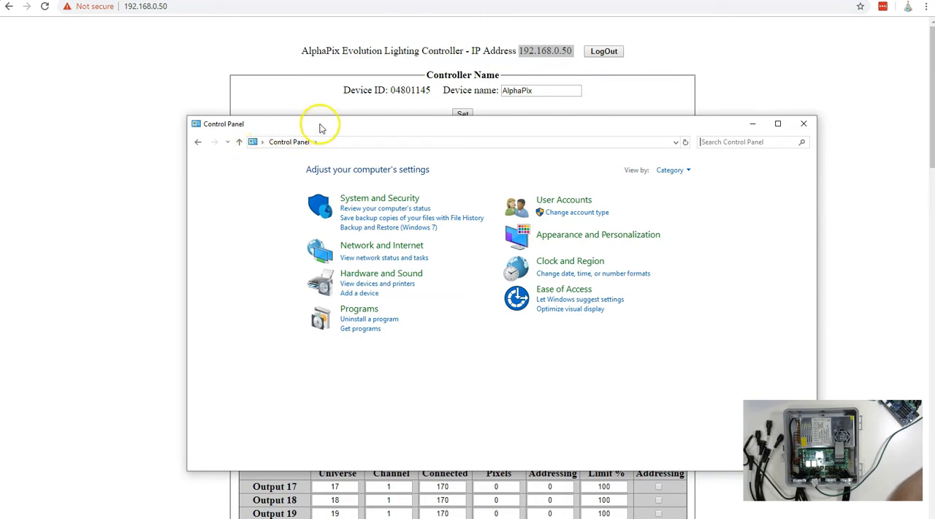
pyautogui.moveTo(373, 249)
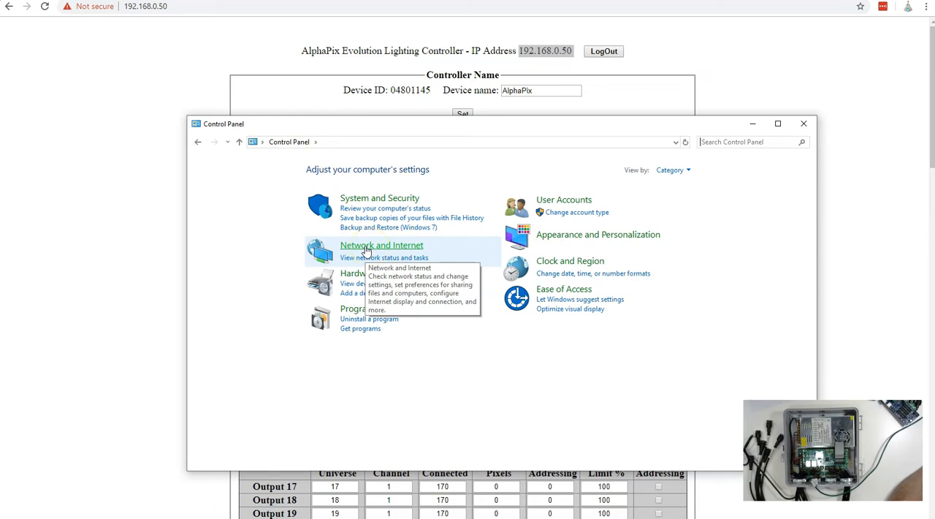
pyautogui.click(382, 245)
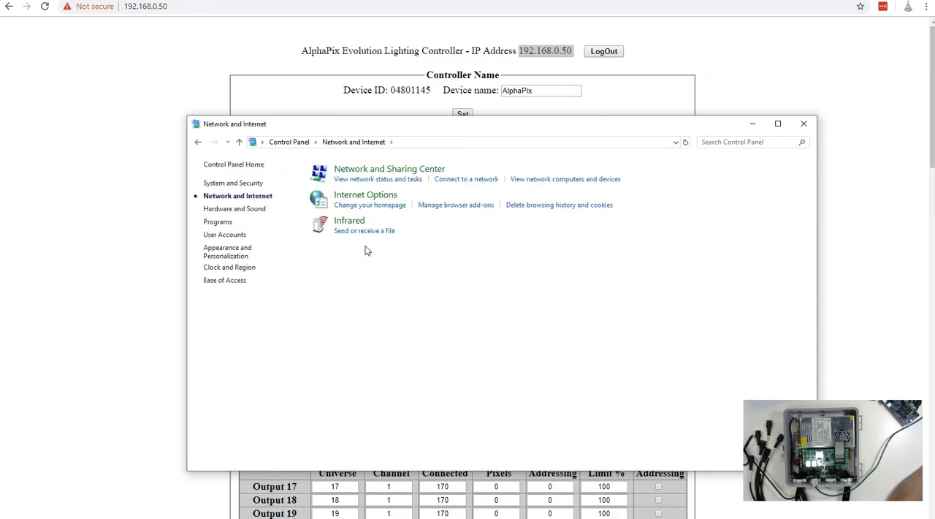
pyautogui.click(388, 170)
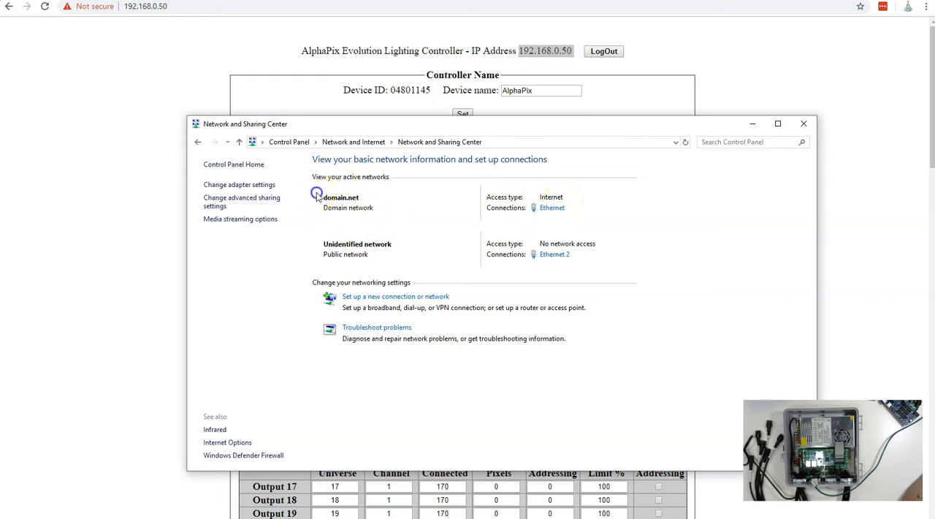
pyautogui.moveTo(372, 213)
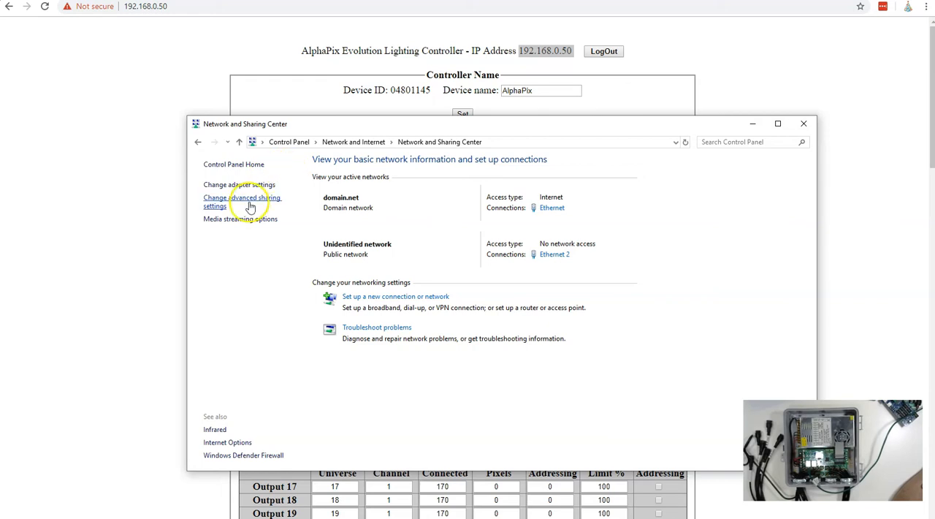
# Rename the Ethernet 2 adapter to 'E.131 Network' in Network Connections.
pyautogui.click(240, 184)
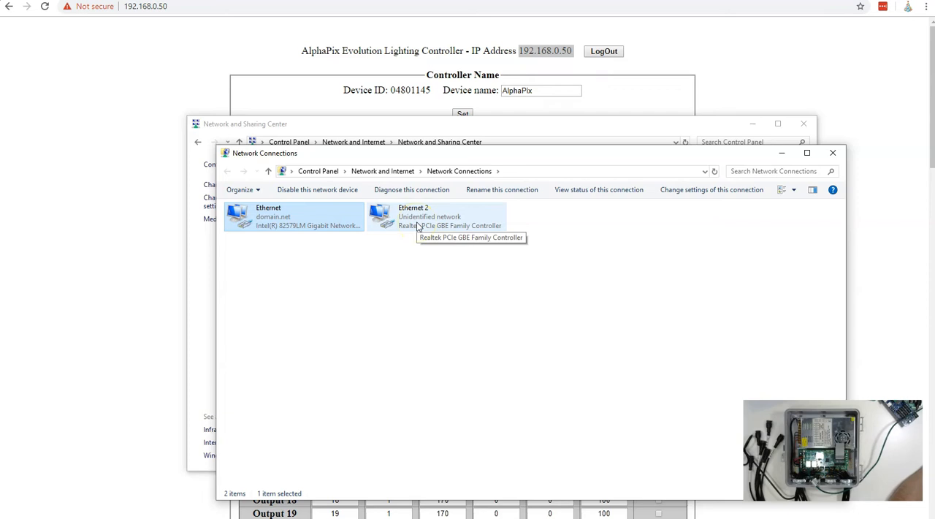
pyautogui.click(435, 216)
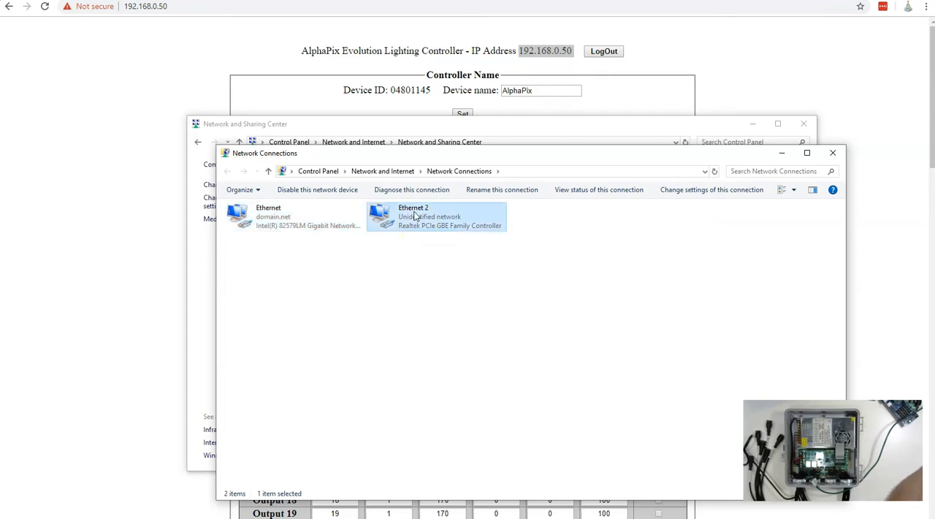
pyautogui.click(436, 208)
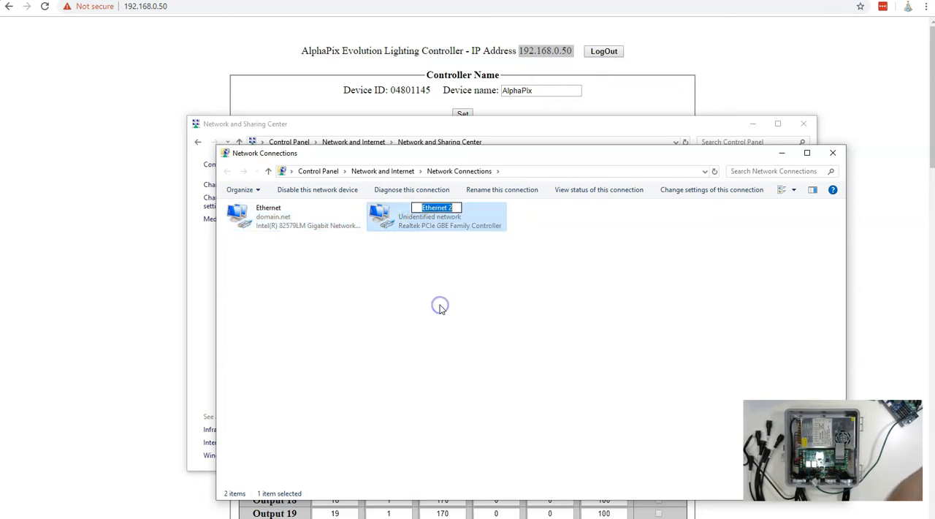
pyautogui.moveTo(440, 309)
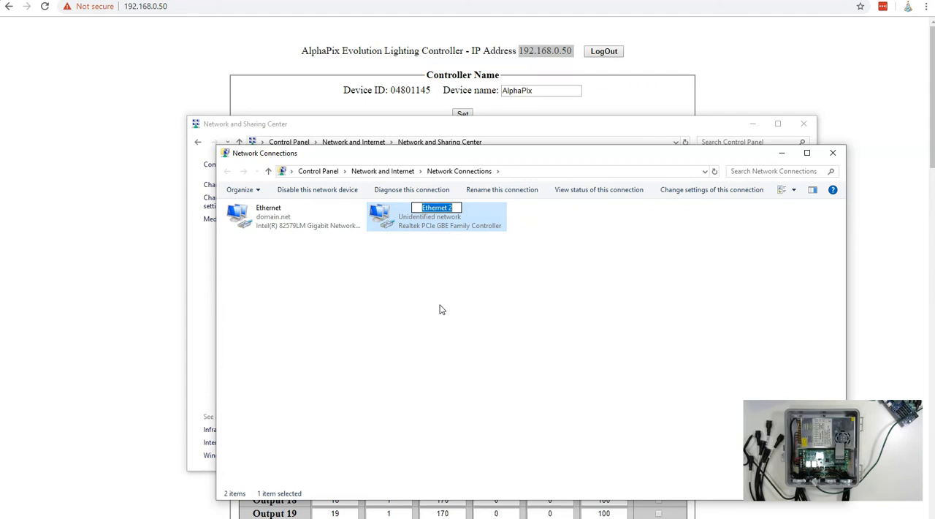
pyautogui.write('E.131 D')
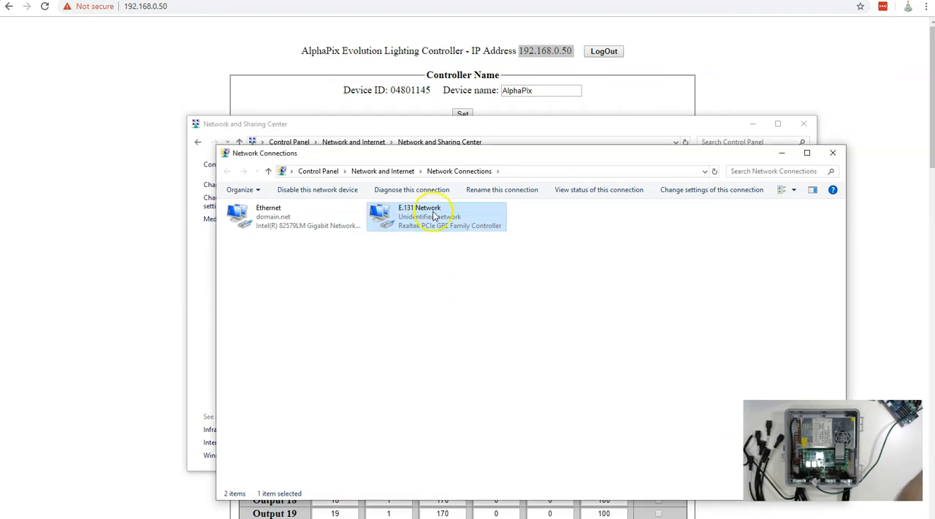
pyautogui.click(269, 216)
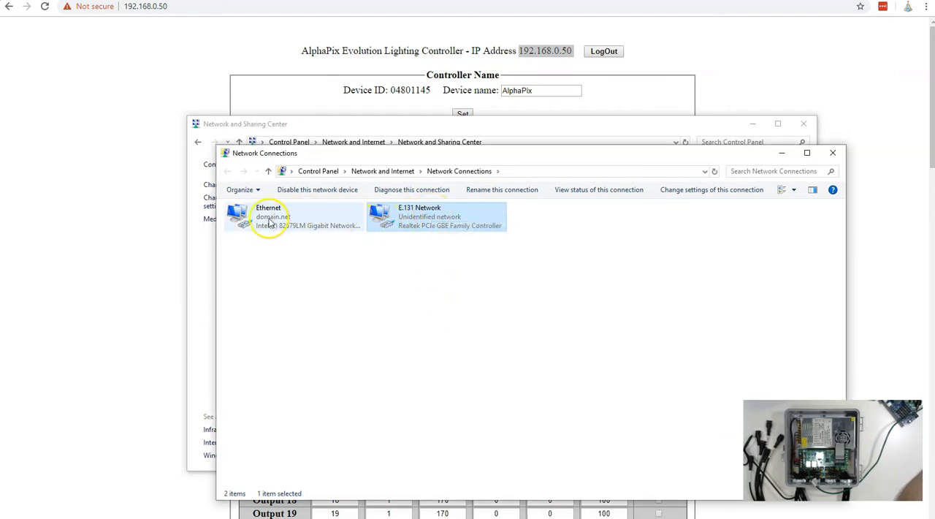
pyautogui.click(435, 217)
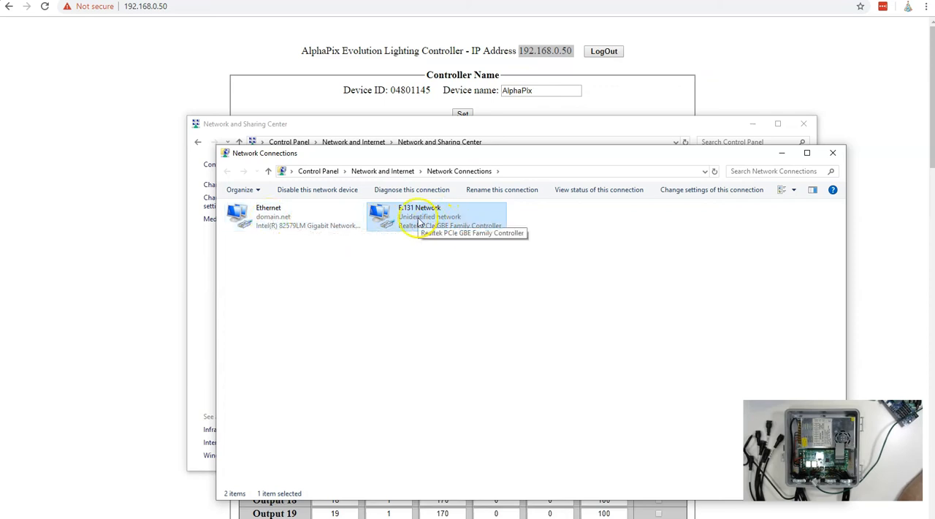
# Open the E.131 Network adapter's properties and select Internet Protocol Version 4 (TCP/IPv4).
pyautogui.rightClick(421, 217)
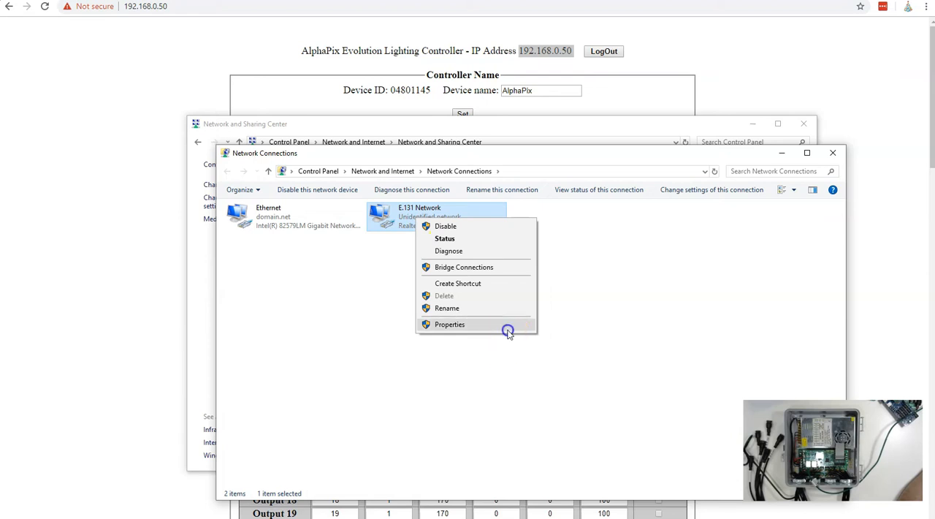
pyautogui.click(450, 323)
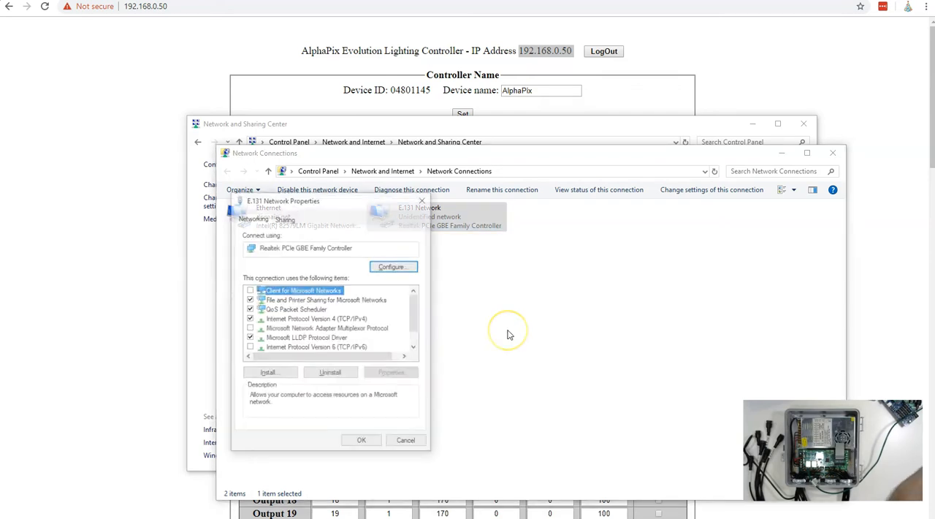
pyautogui.click(316, 319)
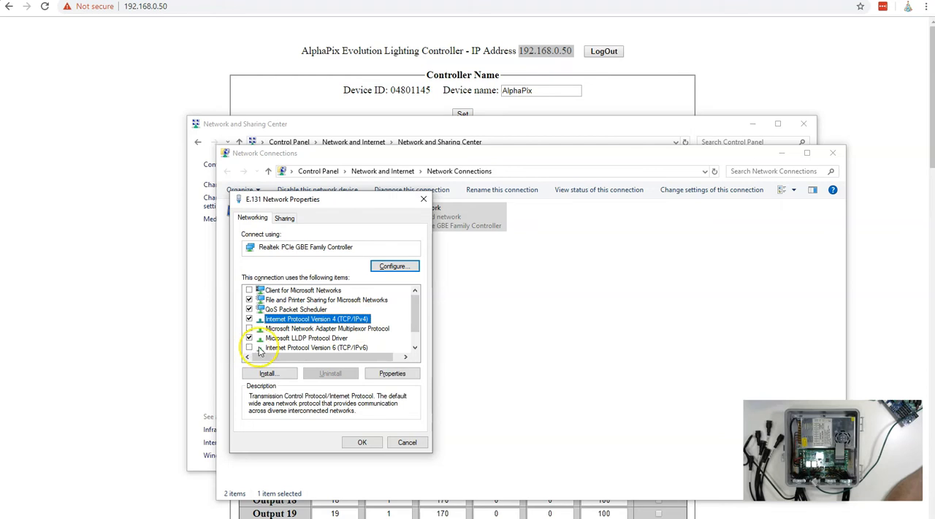
pyautogui.moveTo(260, 351)
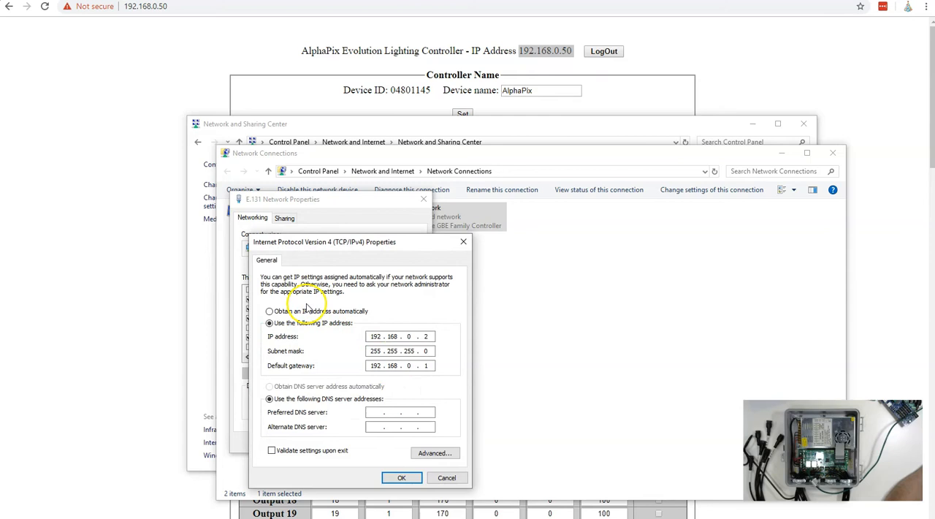
# Switch the adapter to obtain its IP address and DNS server automatically.
pyautogui.click(269, 310)
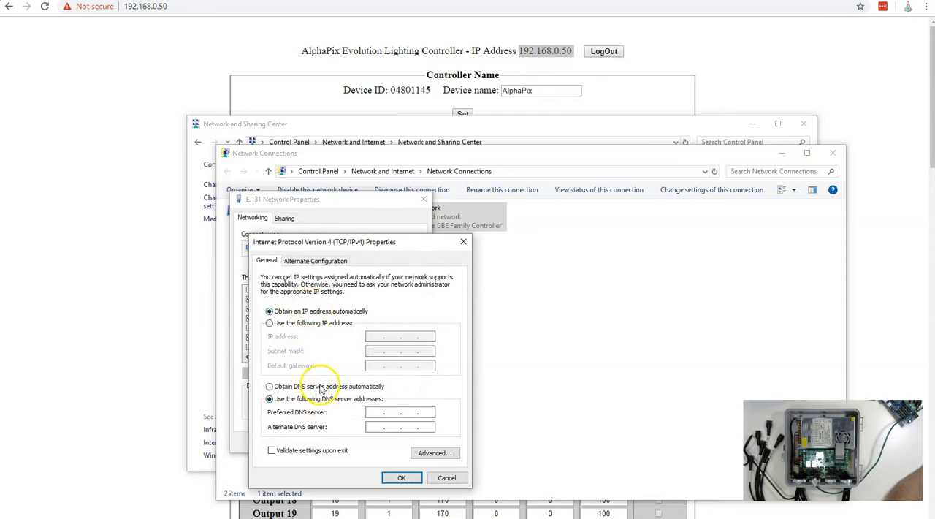
pyautogui.click(269, 386)
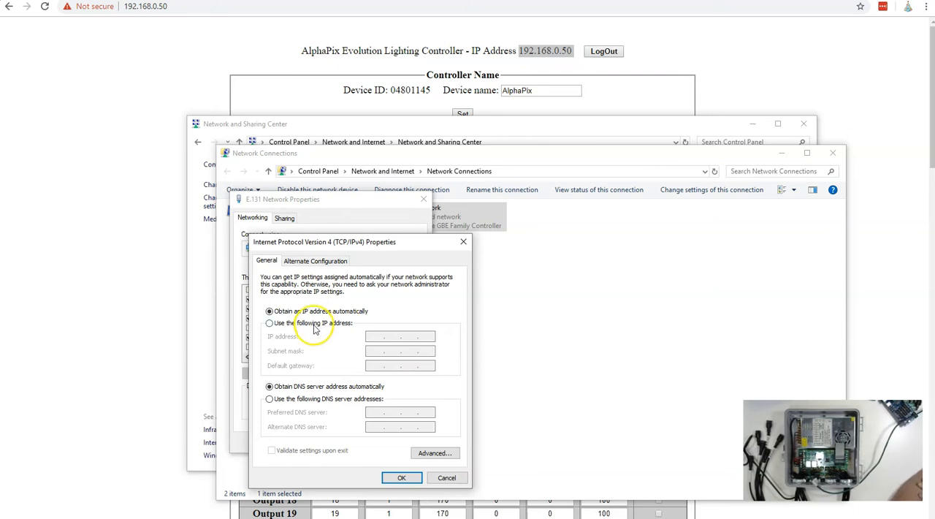
# Choose a fixed IP address and enter 192.168.0.1 for the E.131 Network adapter.
pyautogui.click(268, 324)
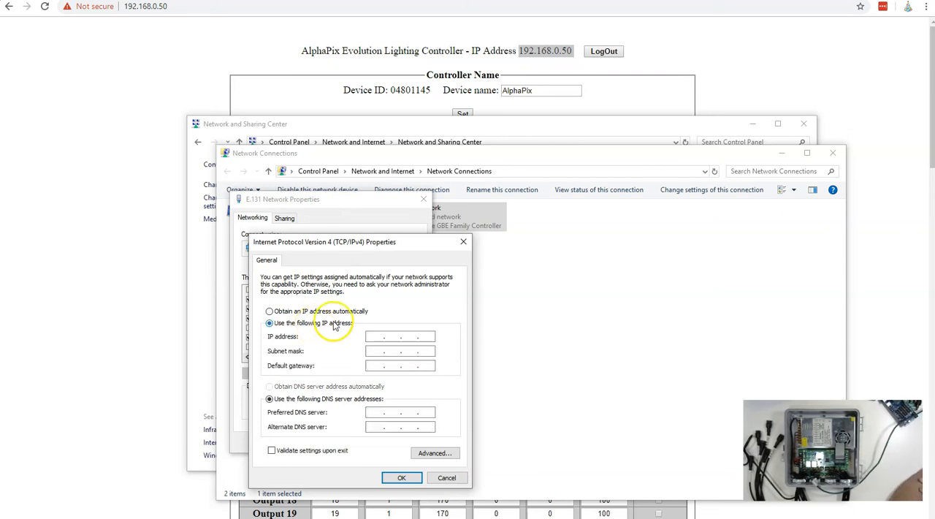
pyautogui.write('192')
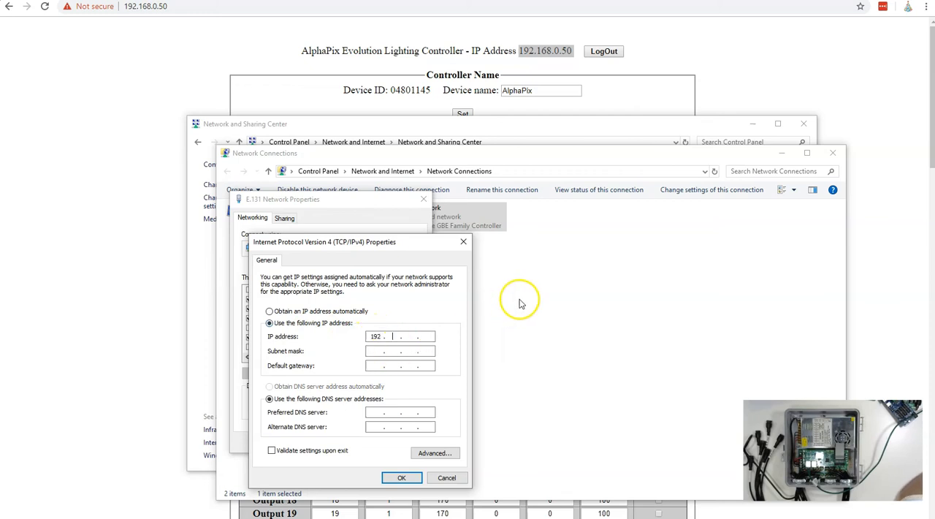
pyautogui.write('168.0')
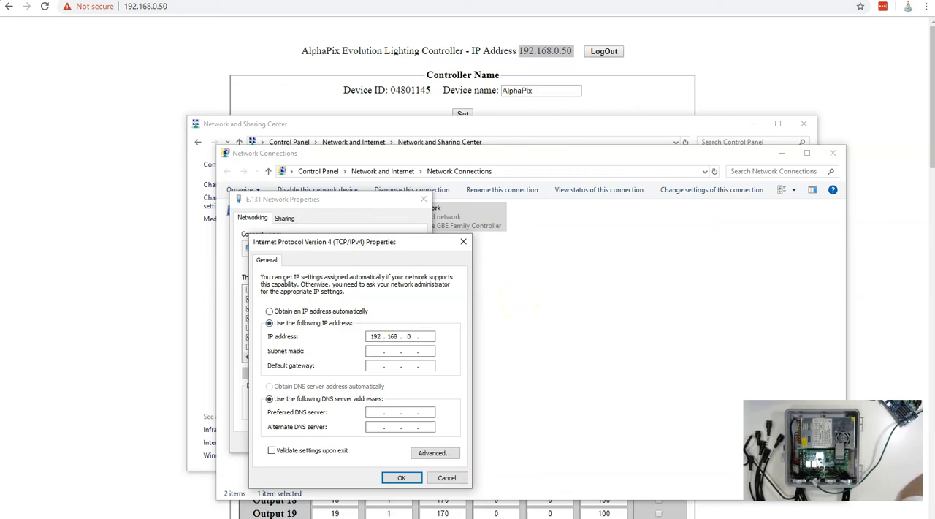
pyautogui.write('1')
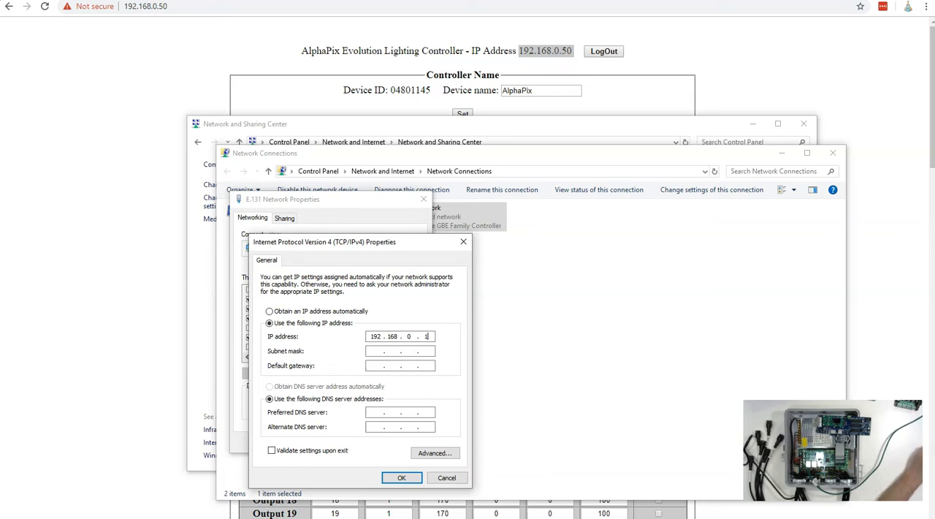
pyautogui.moveTo(553, 303)
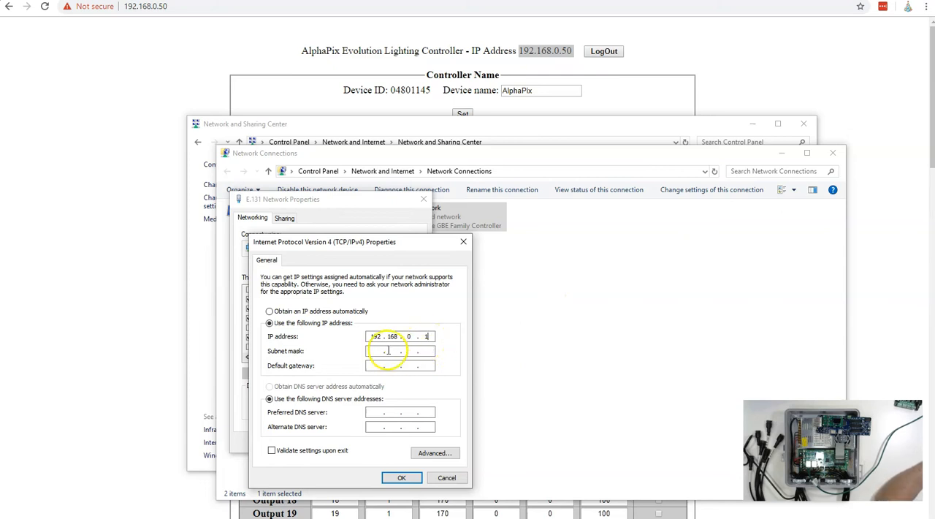
# Enter subnet mask 255.255.255.0, correct the IP address digits, and leave the default gateway blank.
pyautogui.write('255.255.255.0')
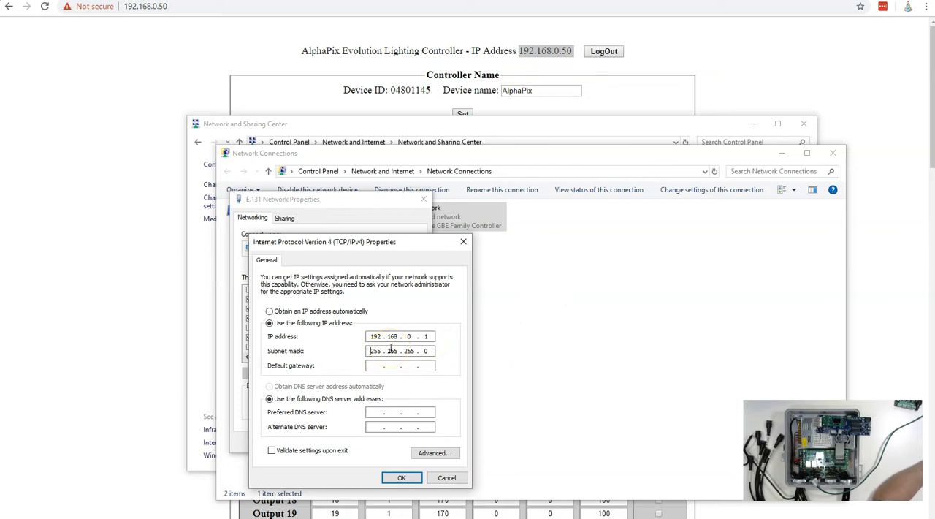
pyautogui.click(374, 351)
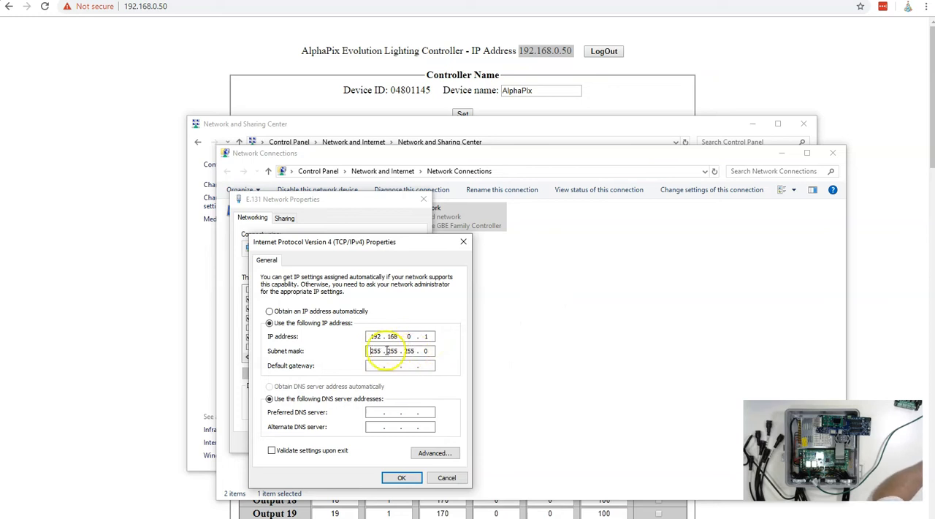
pyautogui.click(420, 351)
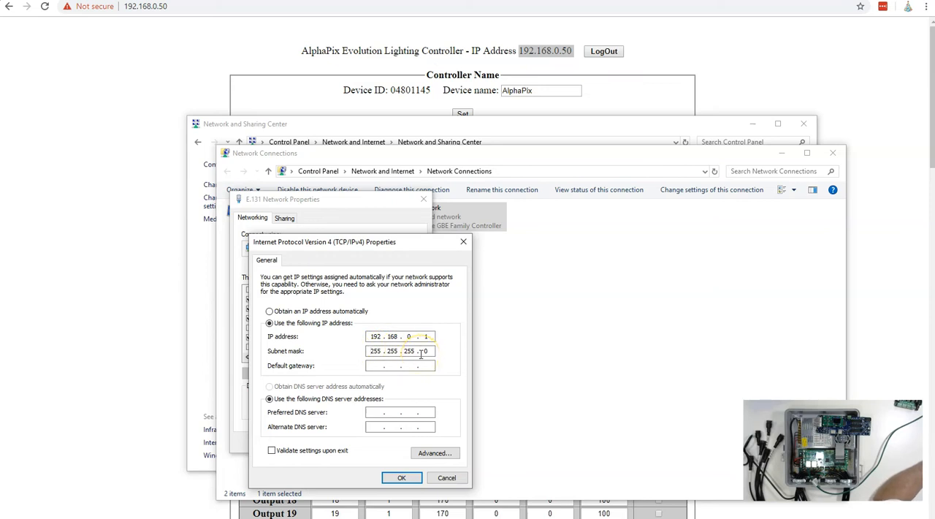
pyautogui.click(409, 336)
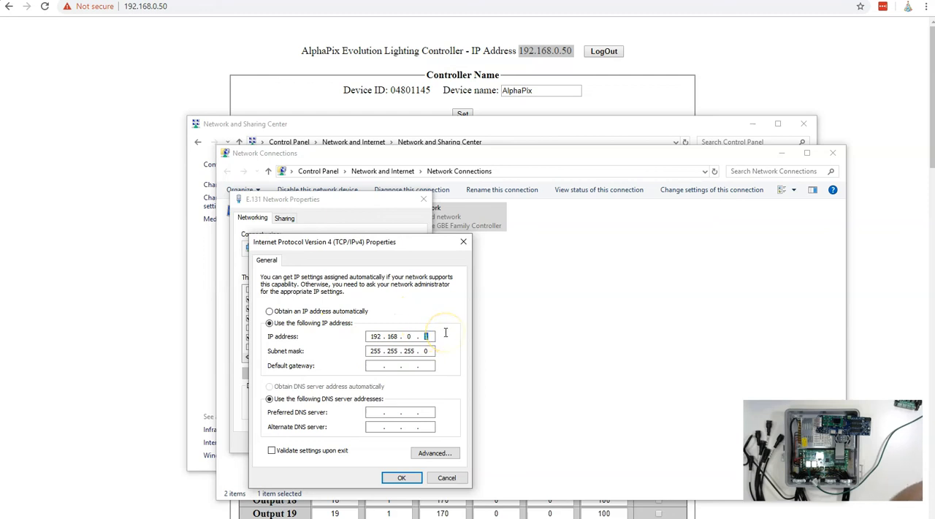
pyautogui.write('0')
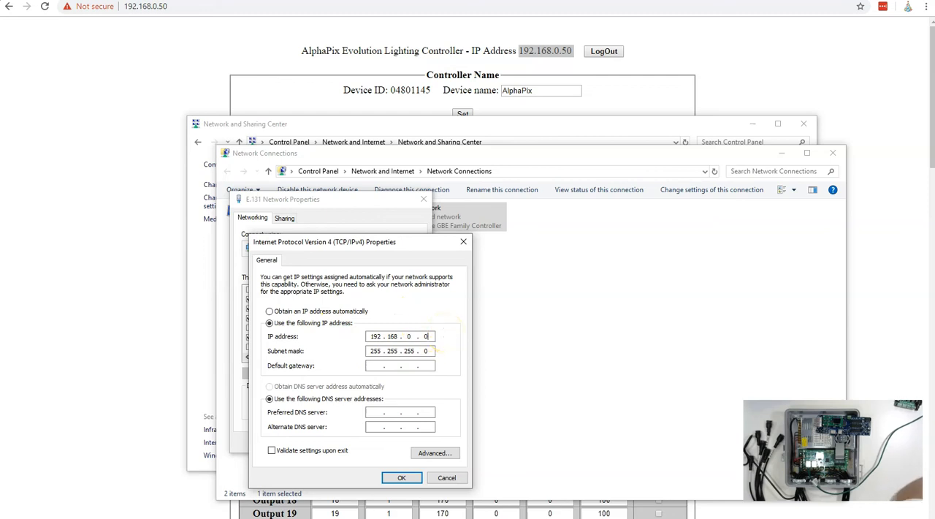
pyautogui.write('255')
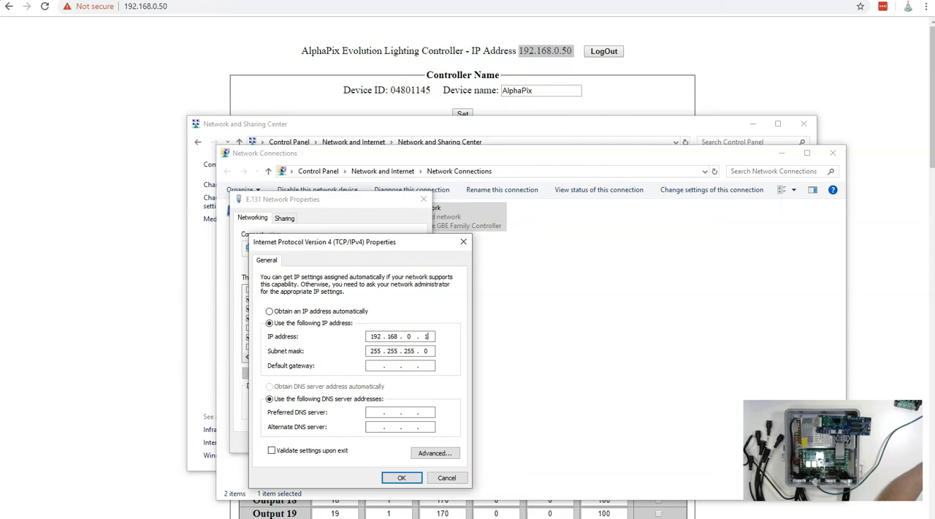
pyautogui.click(400, 365)
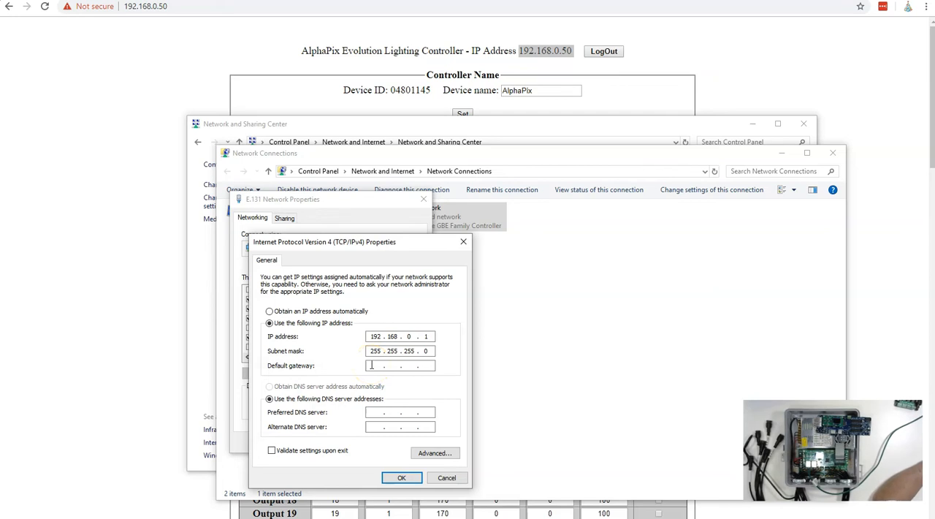
pyautogui.click(401, 365)
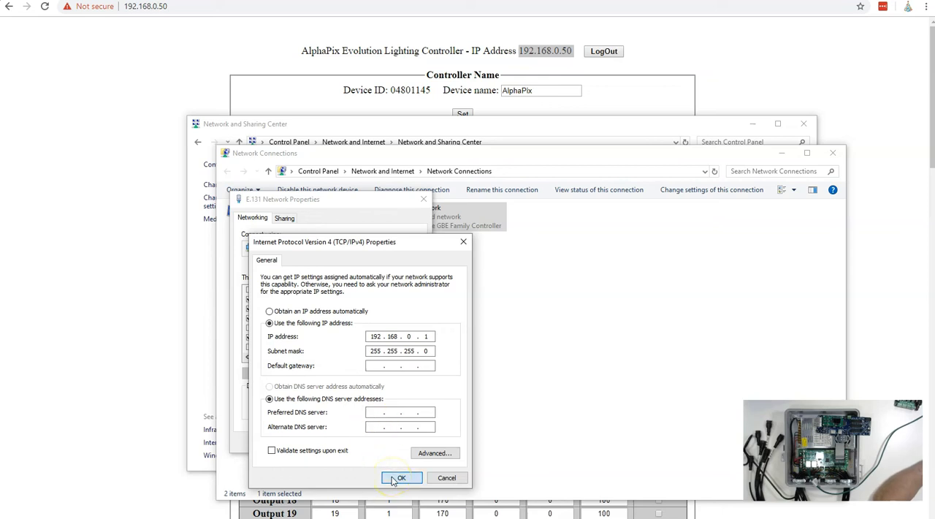
# Save the IPv4 settings and apply them by closing the adapter properties.
pyautogui.click(401, 476)
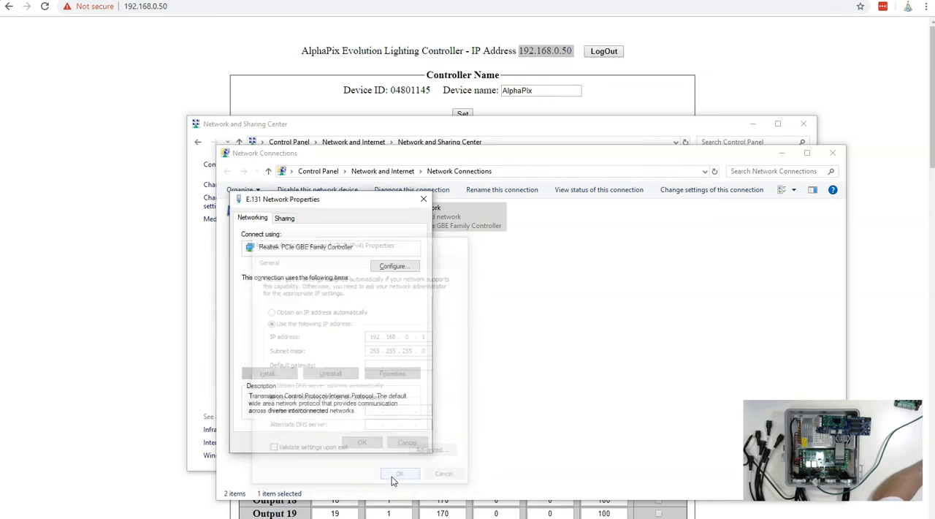
pyautogui.click(400, 473)
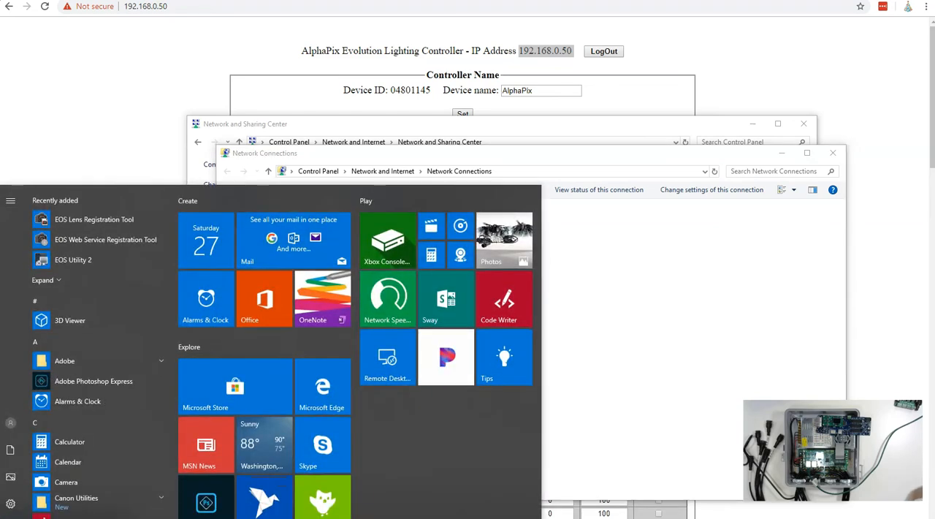
# Launch Command Prompt from Start and run ipconfig to check the E.131 Network adapter.
pyautogui.write('cmd')
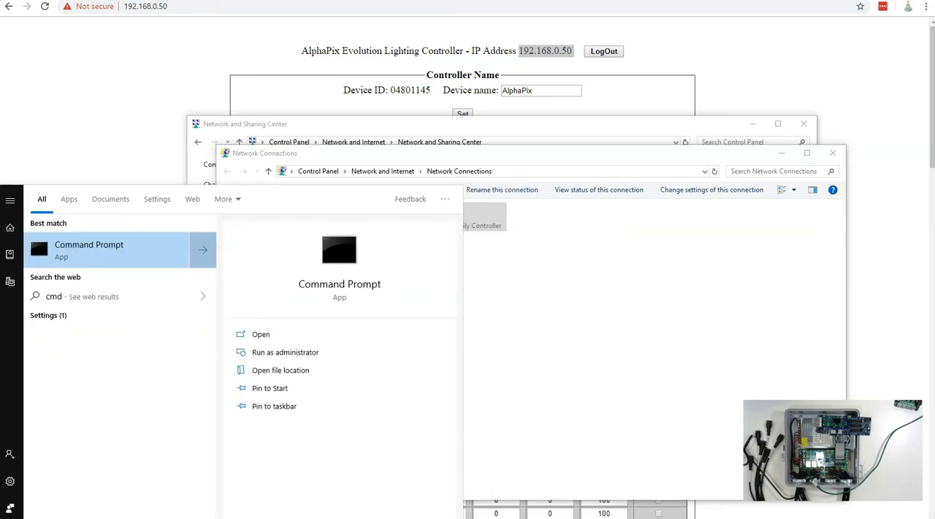
pyautogui.click(260, 333)
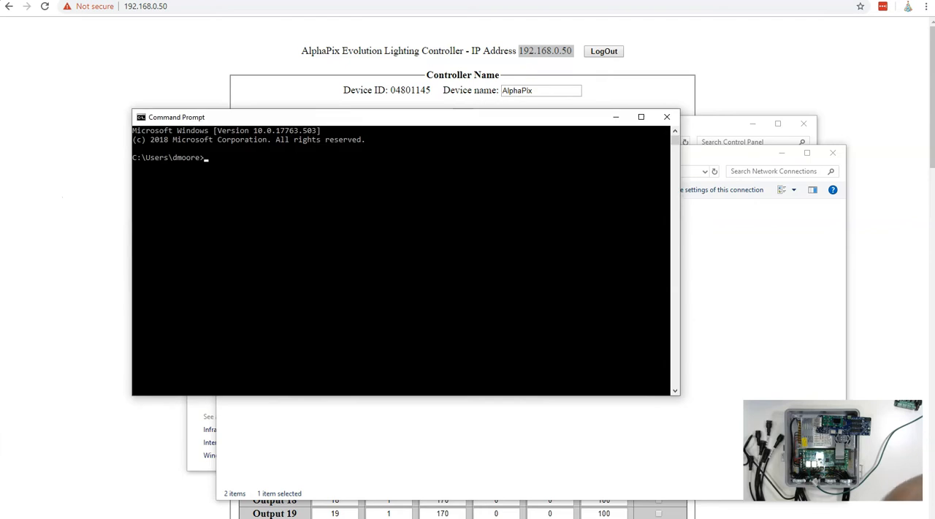
pyautogui.moveTo(319, 193)
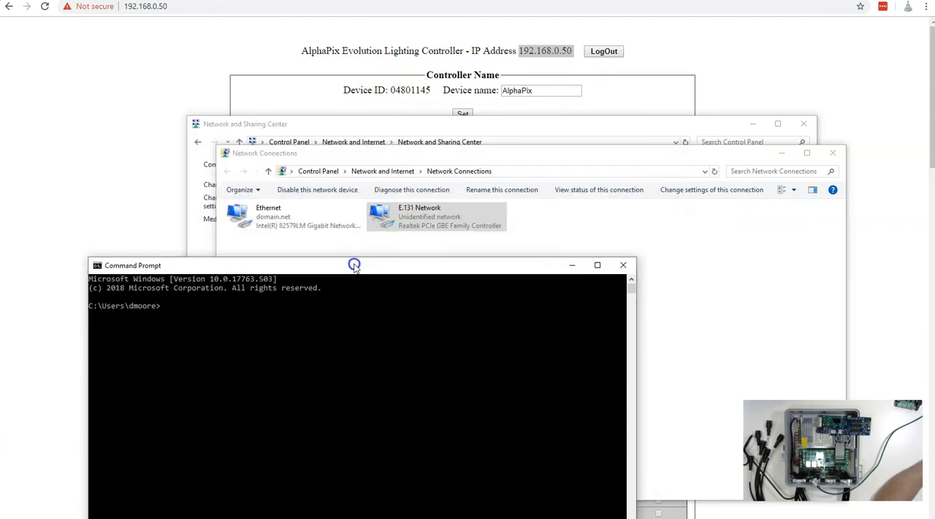
pyautogui.moveTo(353, 265); pyautogui.dragTo(359, 156)
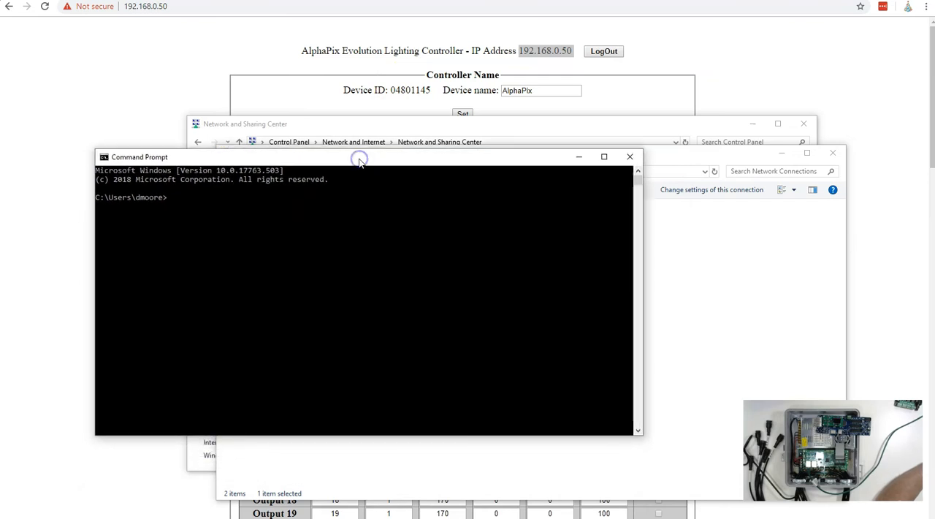
pyautogui.write('ipconfig')
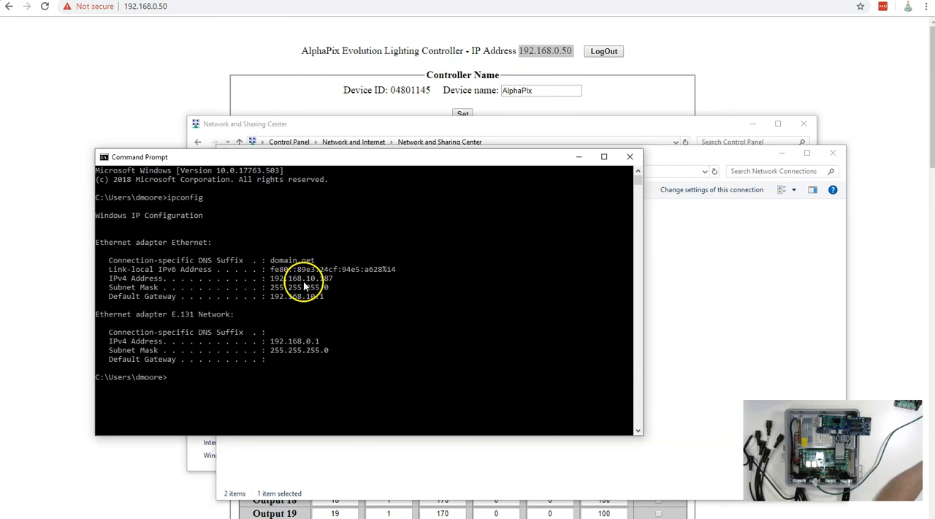
pyautogui.moveTo(111, 245)
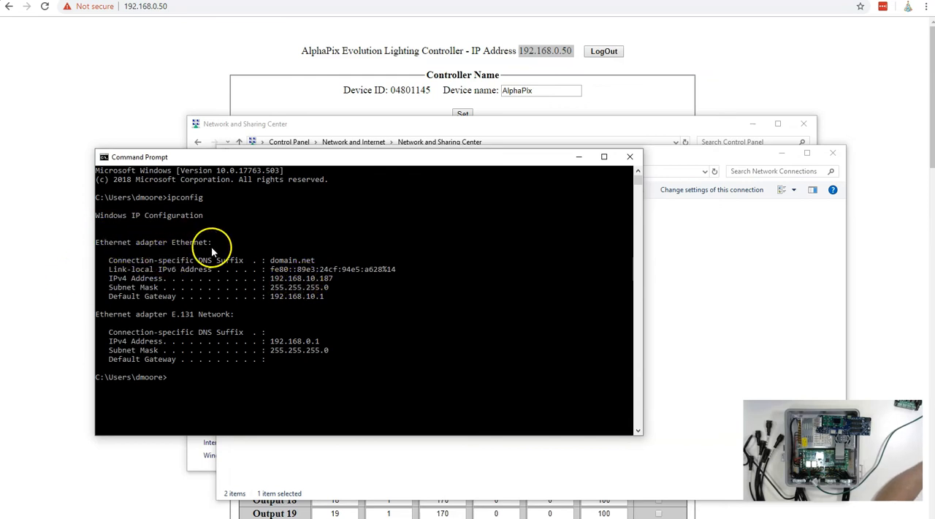
pyautogui.moveTo(368, 158)
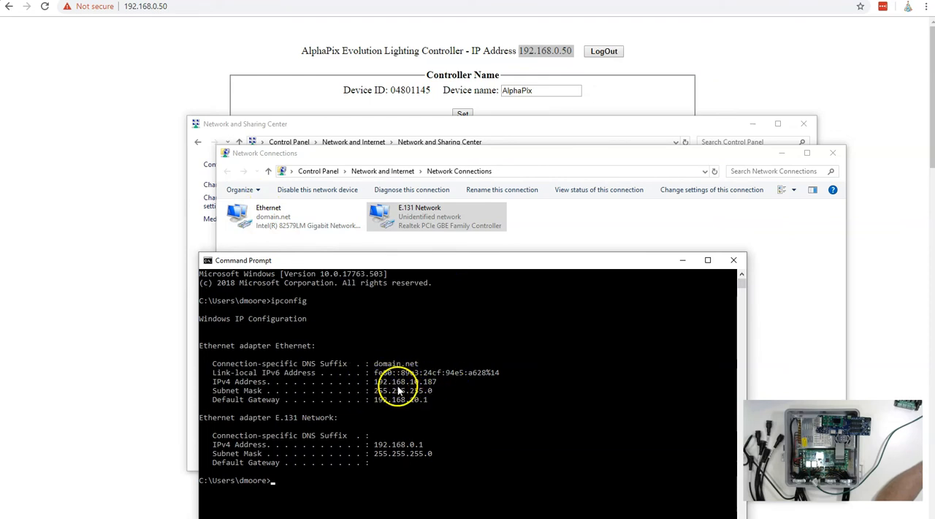
pyautogui.moveTo(439, 386)
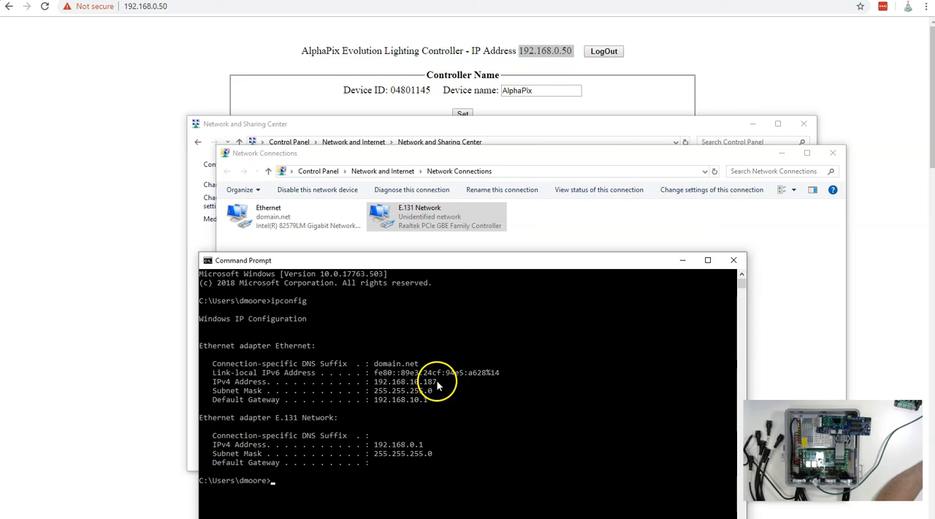
pyautogui.moveTo(427, 412)
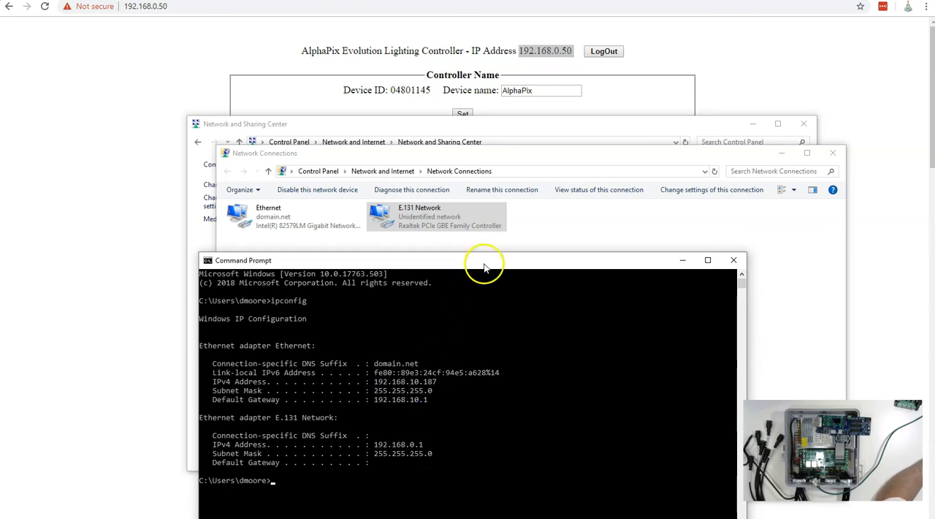
# Ping 192.168.0.50 from Command Prompt and read the replies.
pyautogui.moveTo(485, 260); pyautogui.dragTo(501, 239)
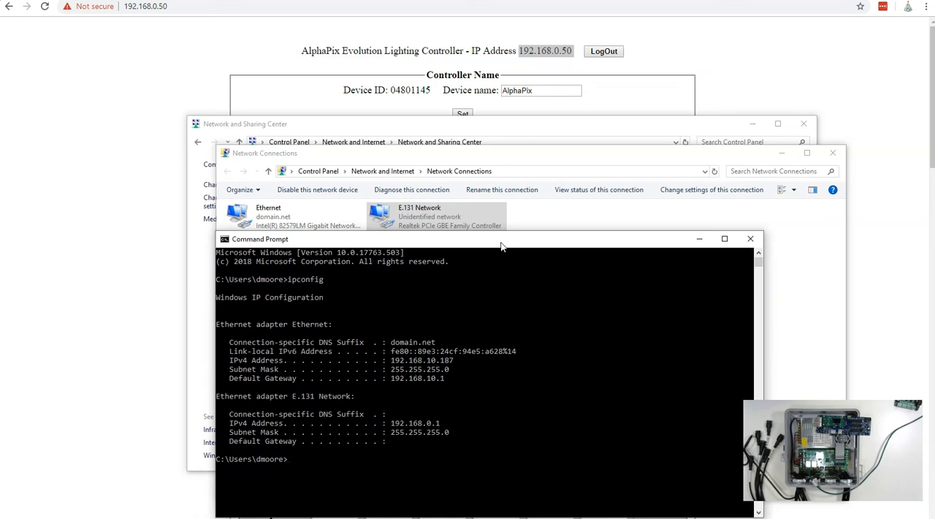
pyautogui.write('ping')
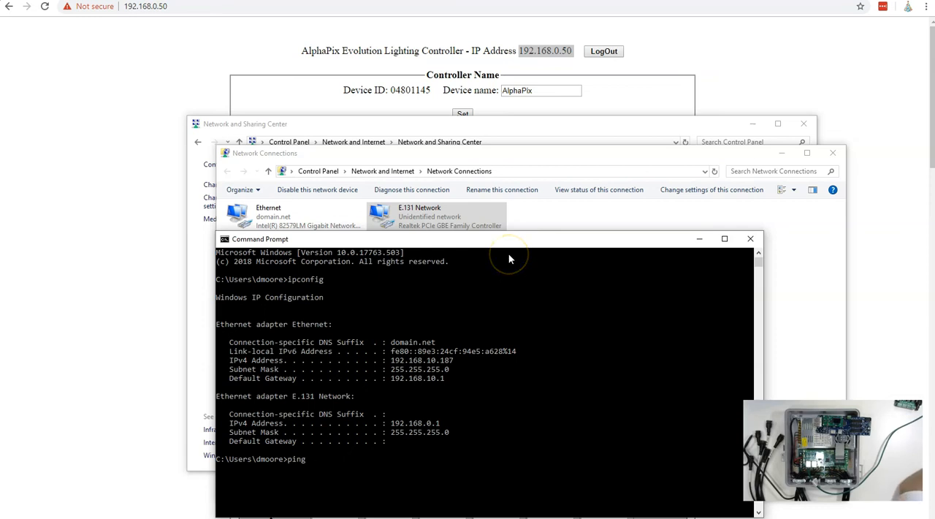
pyautogui.write('192.168.0.')
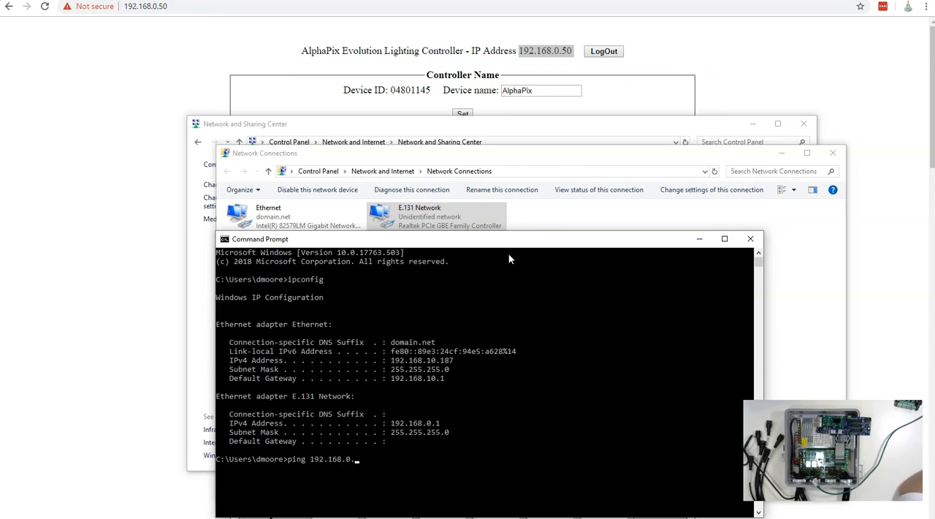
pyautogui.write('50')
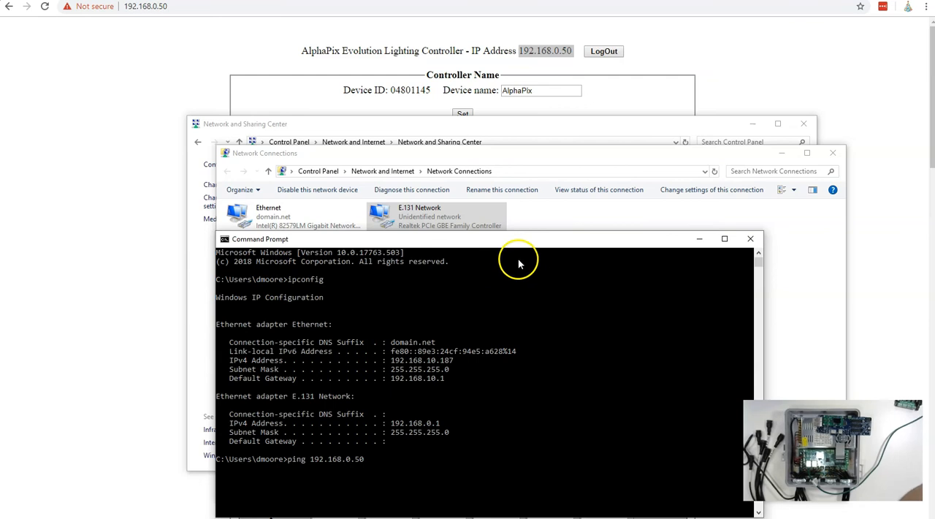
pyautogui.moveTo(646, 276)
pyautogui.write('ping 192.168.0.50 -t')
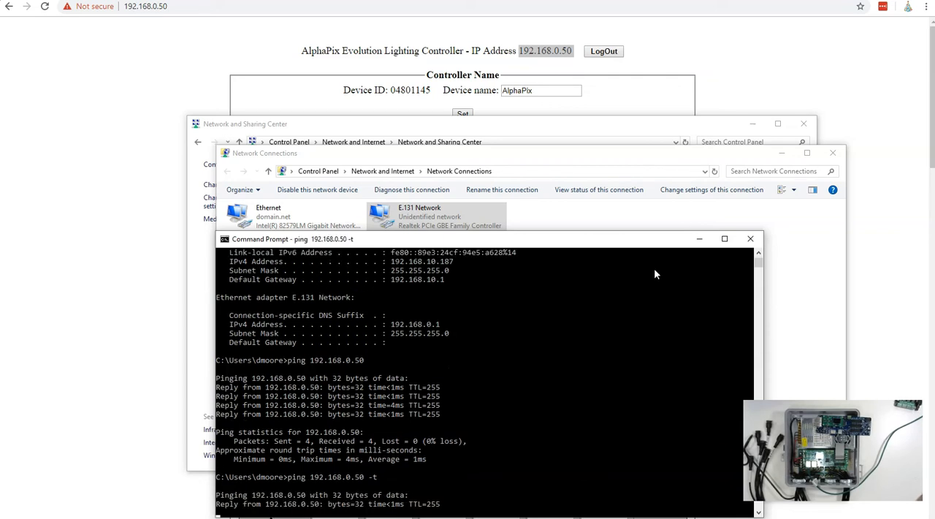
pyautogui.scroll(-3)
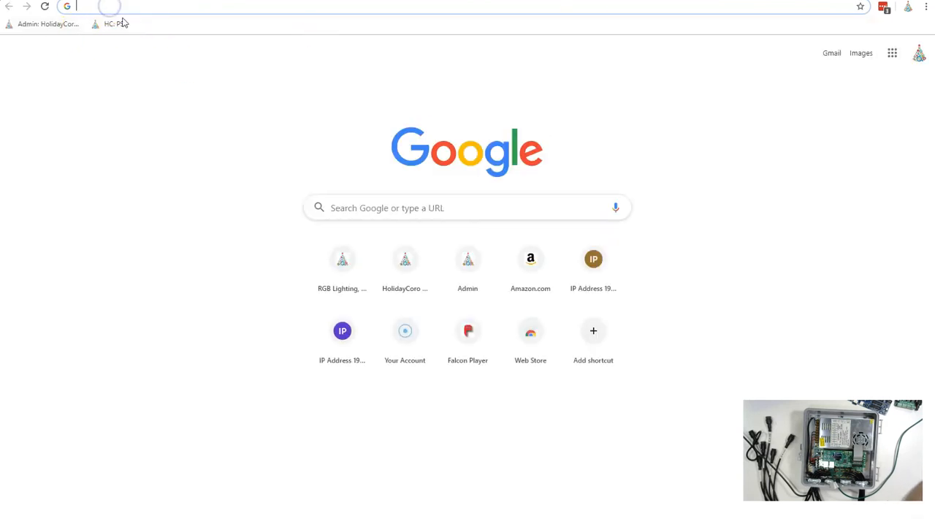
# Replace the browser address with 192.168.0.50 and load the controller's web page.
pyautogui.write('192.168.10.247')
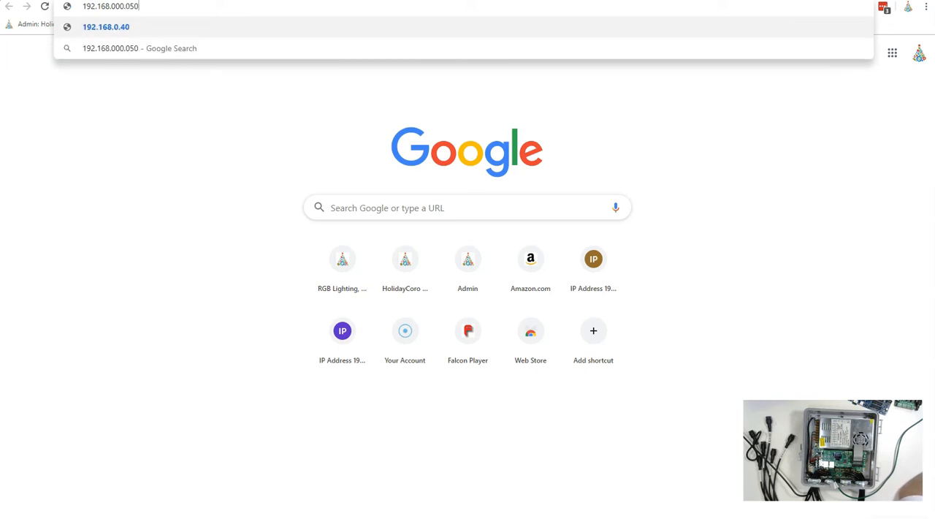
pyautogui.click(106, 26)
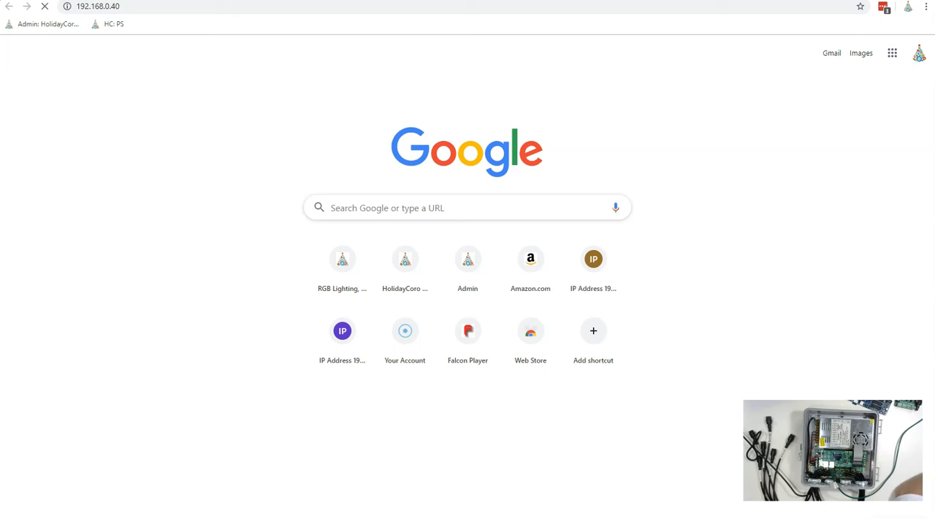
pyautogui.click(100, 6)
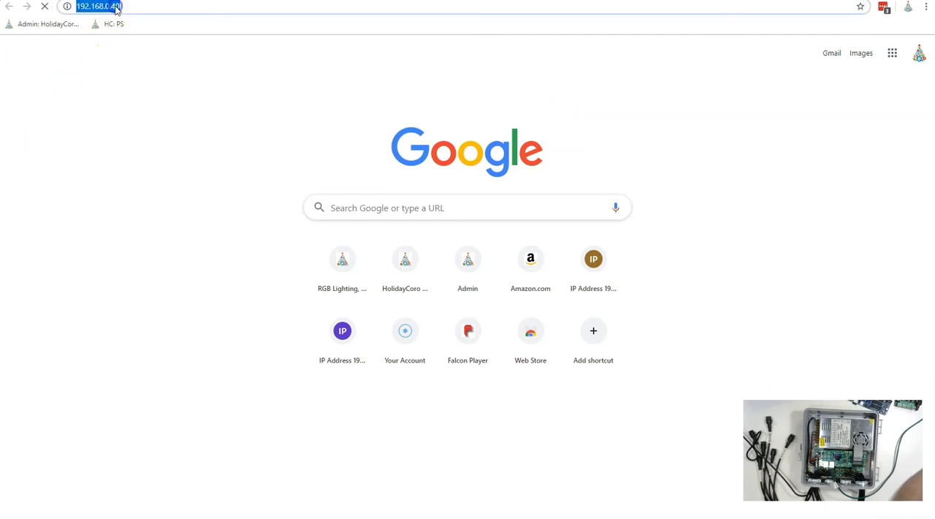
pyautogui.write('192.168.10.247')
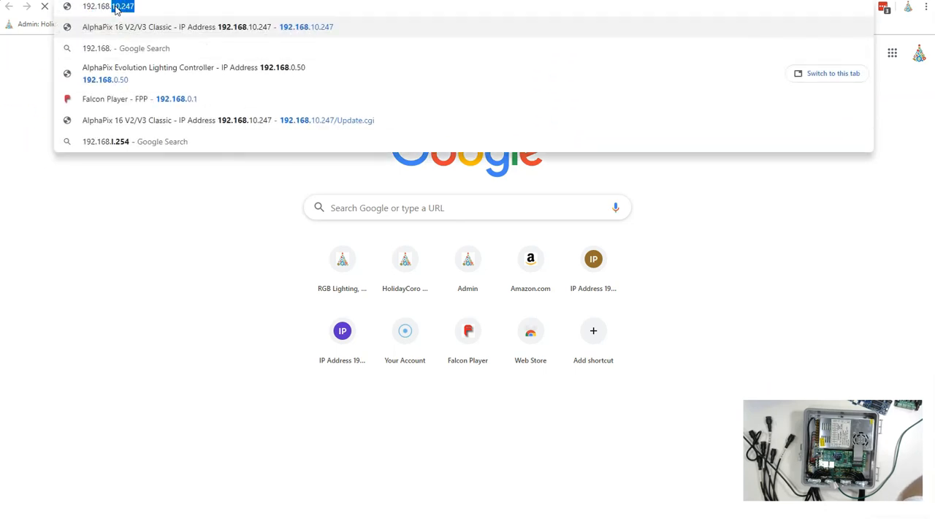
pyautogui.write('192.168.0.05')
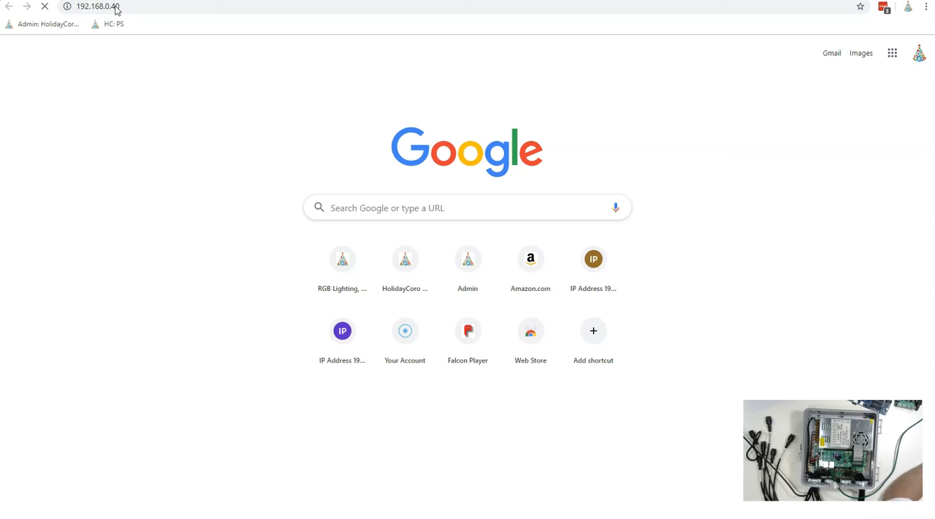
pyautogui.click(99, 6)
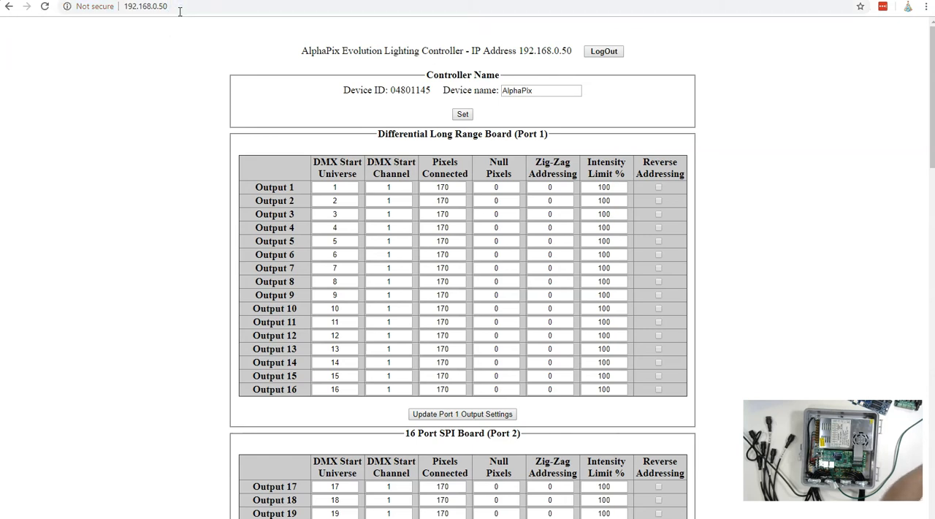
pyautogui.click(146, 6)
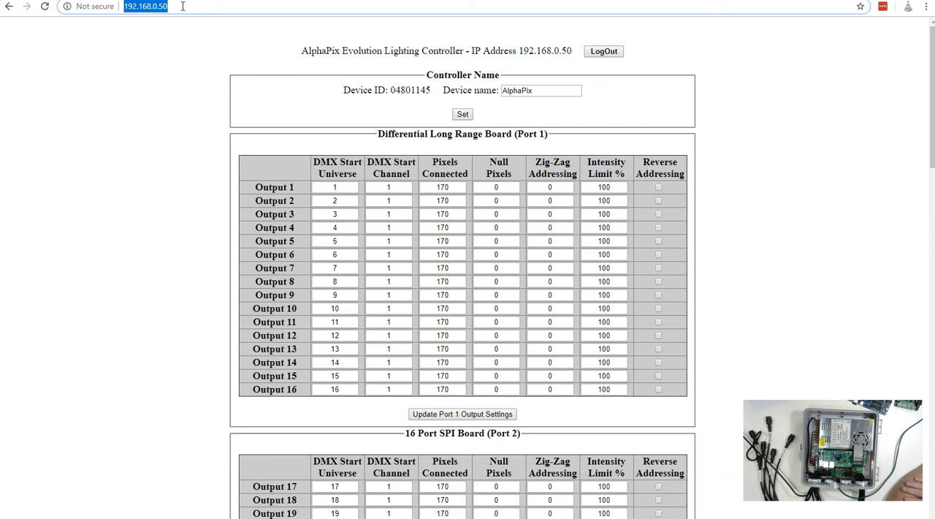
pyautogui.moveTo(234, 17)
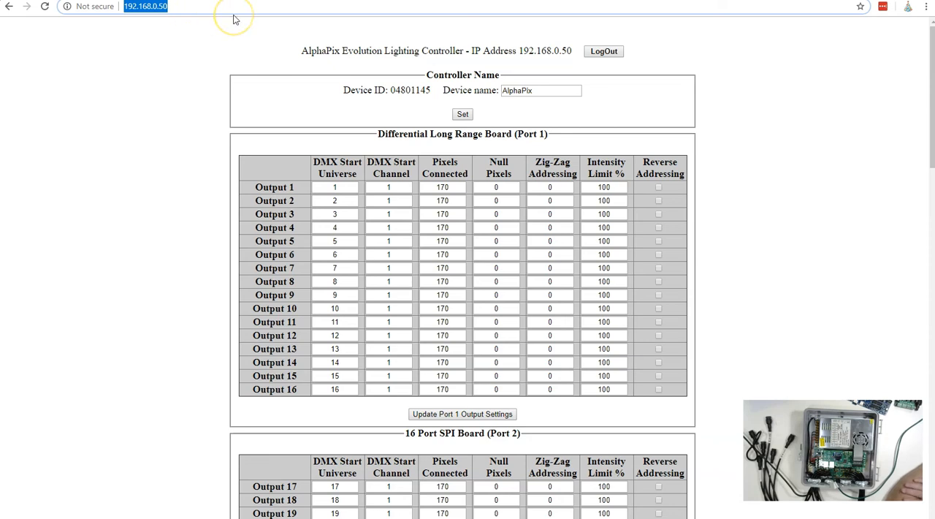
pyautogui.moveTo(234, 16)
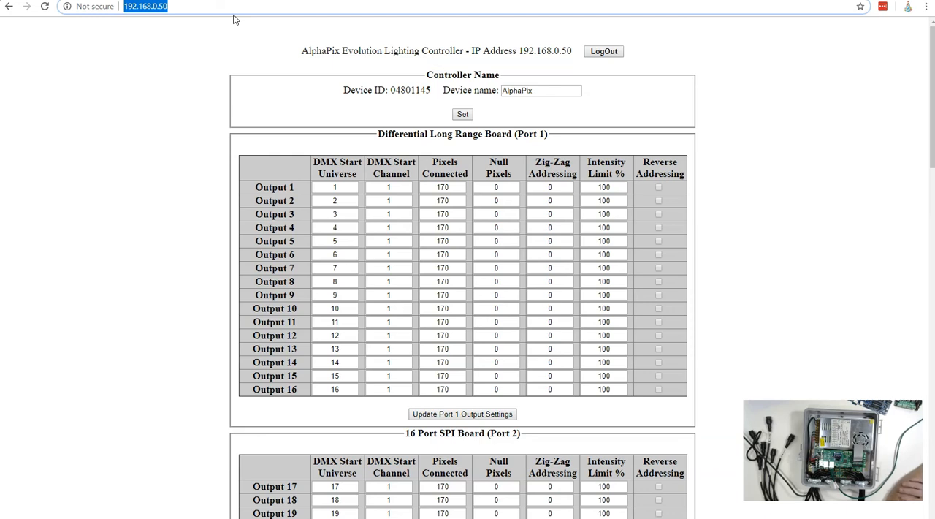
pyautogui.moveTo(222, 13)
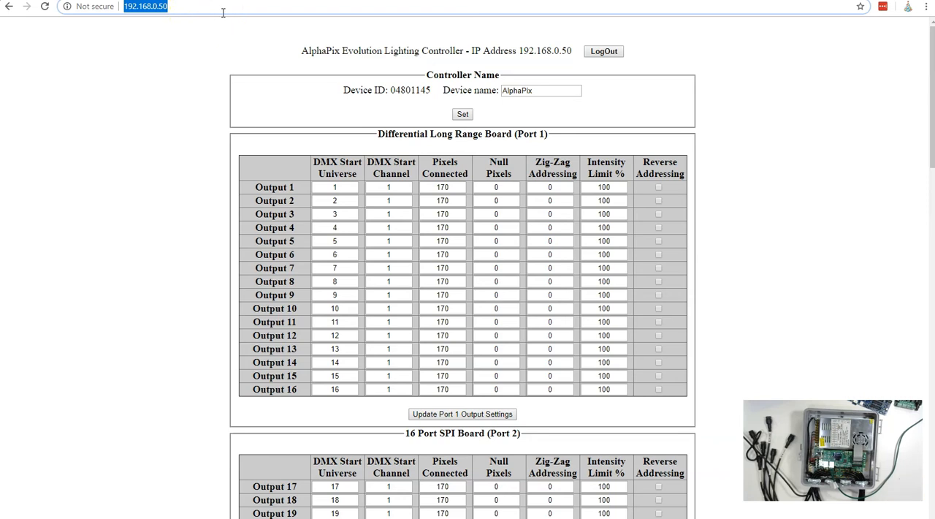
pyautogui.write('google')
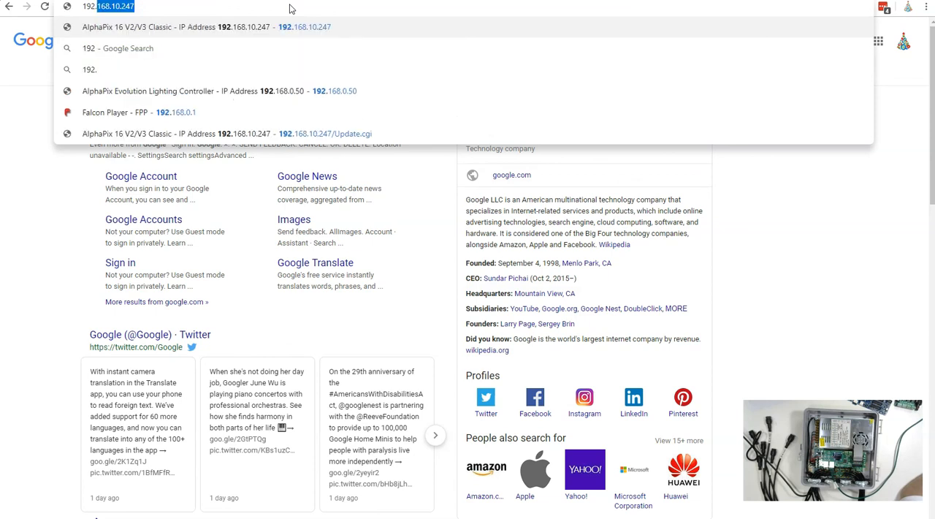
pyautogui.write('192.168.03.')
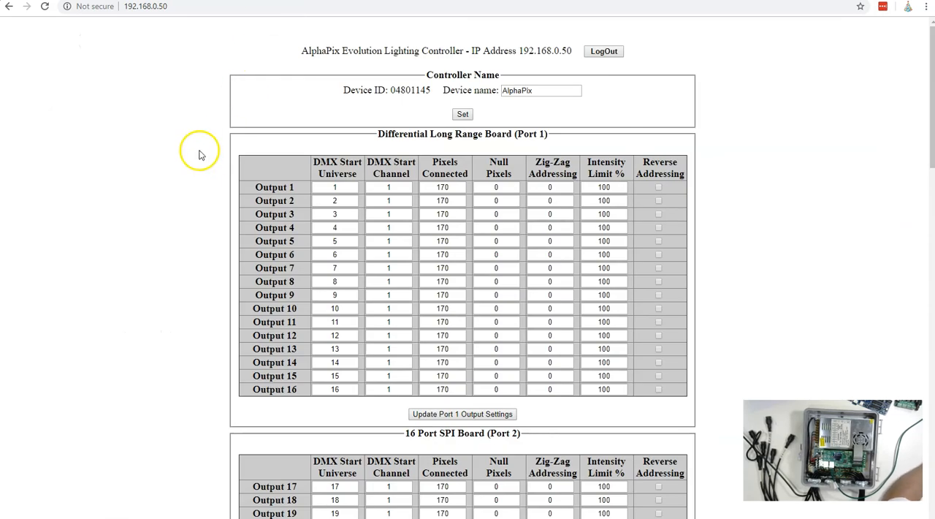
# Set the Static IP Address field to 192.168.0.55 and update the IP addressing information.
pyautogui.doubleClick(548, 50)
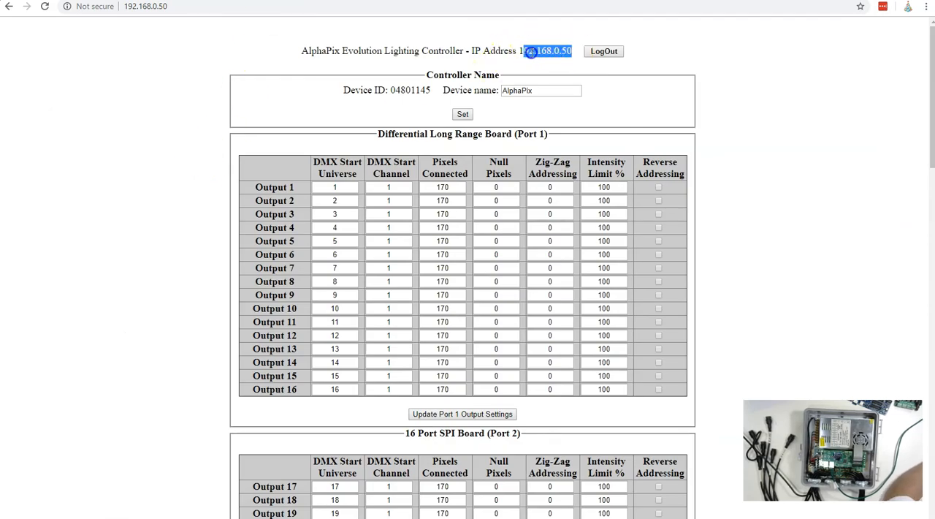
pyautogui.scroll(-3)
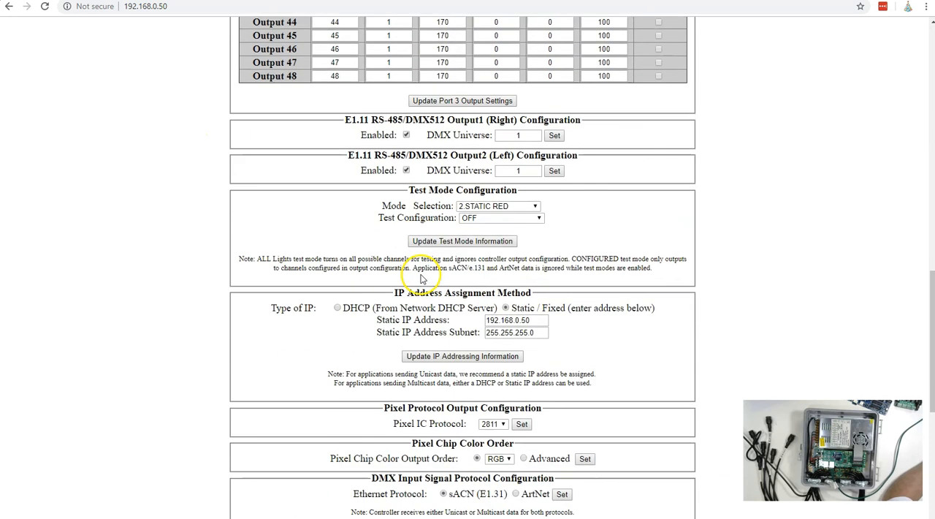
pyautogui.scroll(-3)
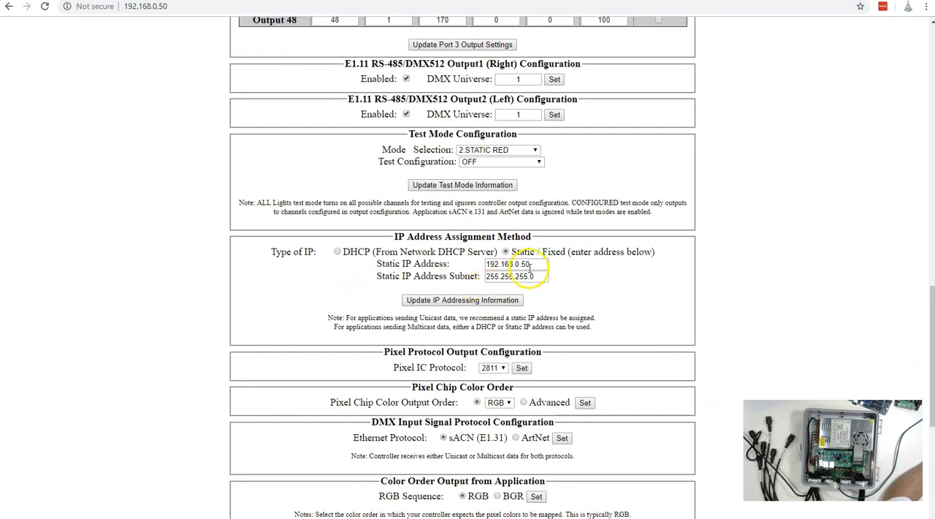
pyautogui.tripleClick(514, 263)
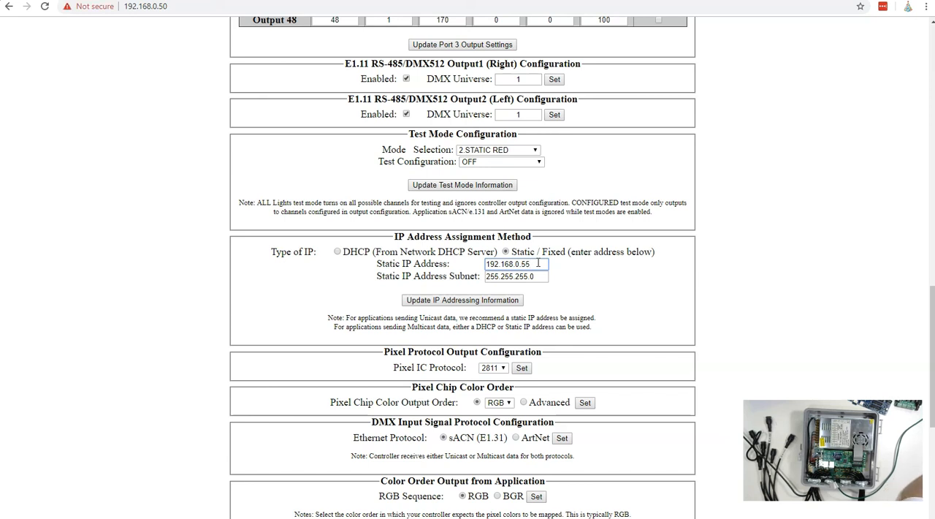
pyautogui.click(461, 299)
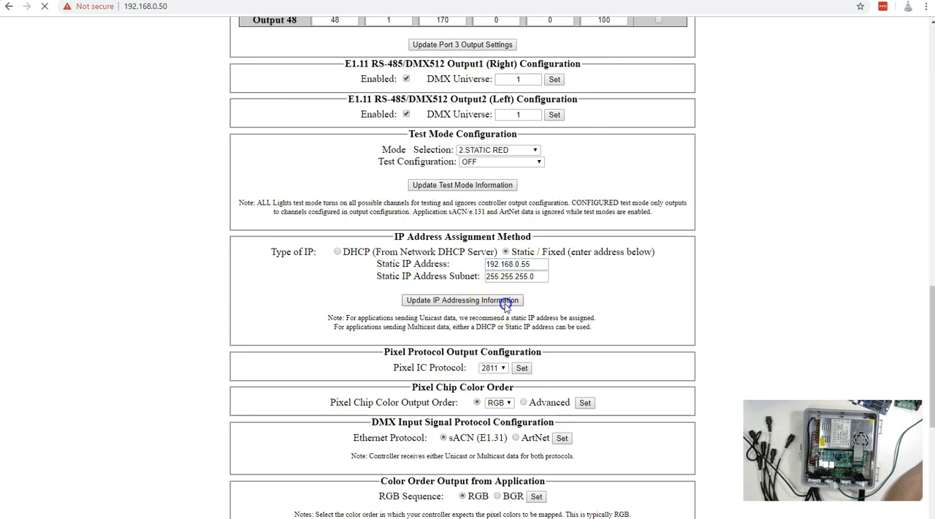
pyautogui.click(462, 299)
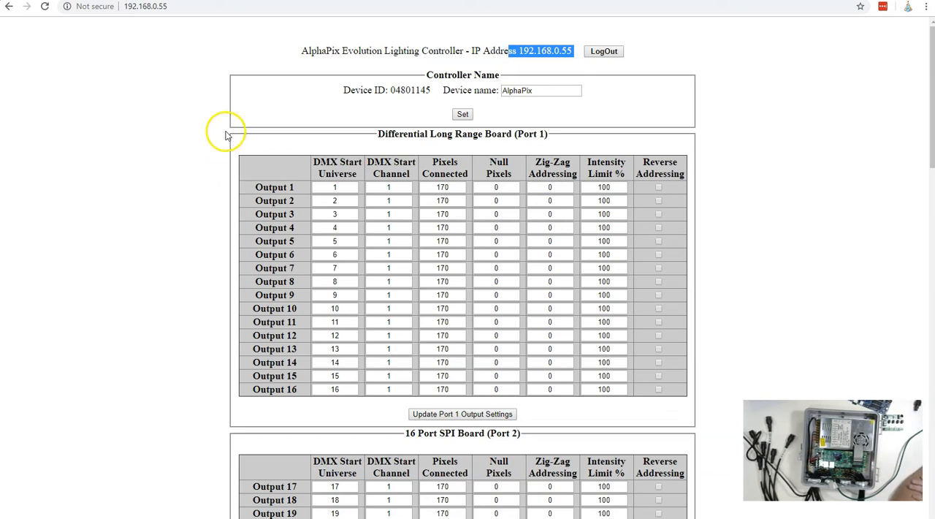
pyautogui.moveTo(93, 230)
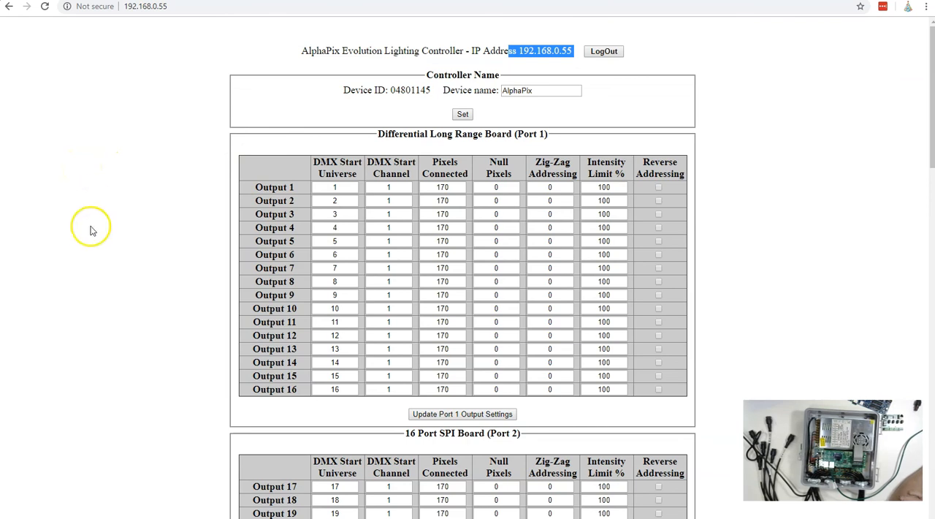
pyautogui.moveTo(18, 460)
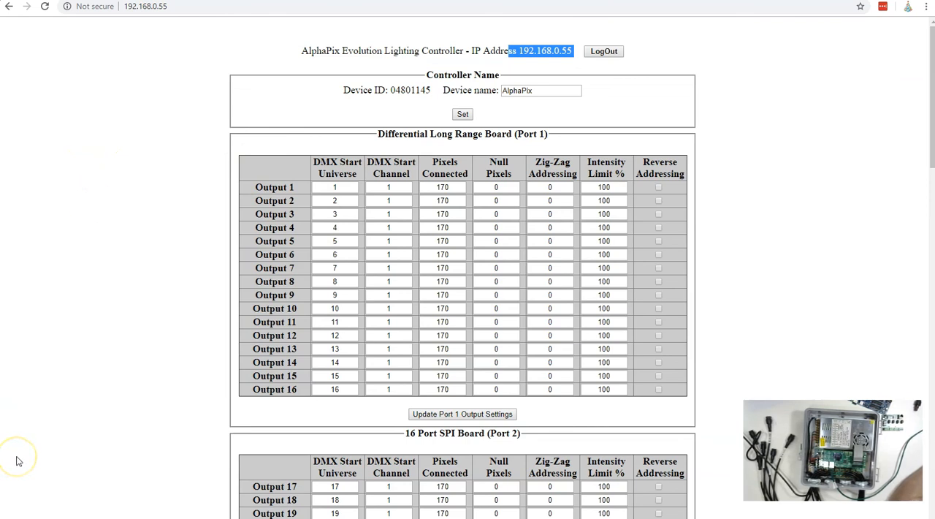